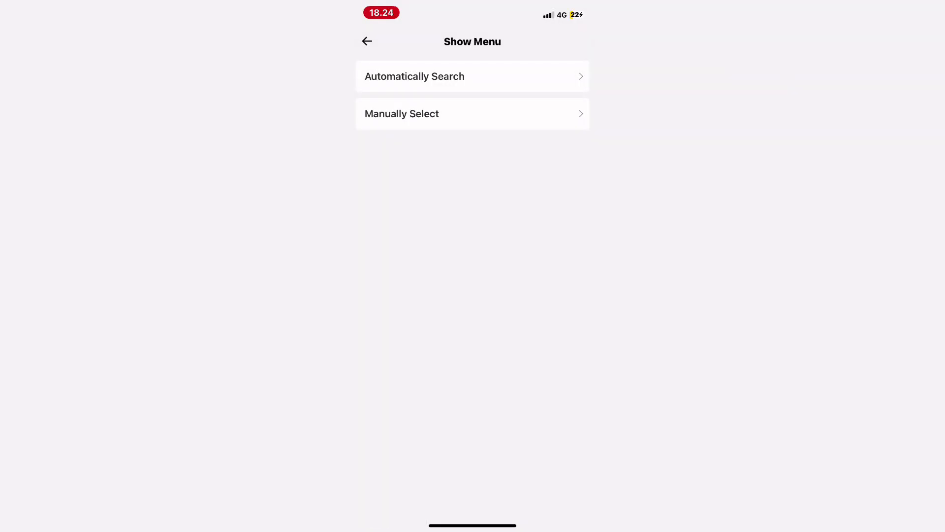
Auto-identify the connected vehicle as a 2019 BMW i3 120 and review its information
left_click(472, 76)
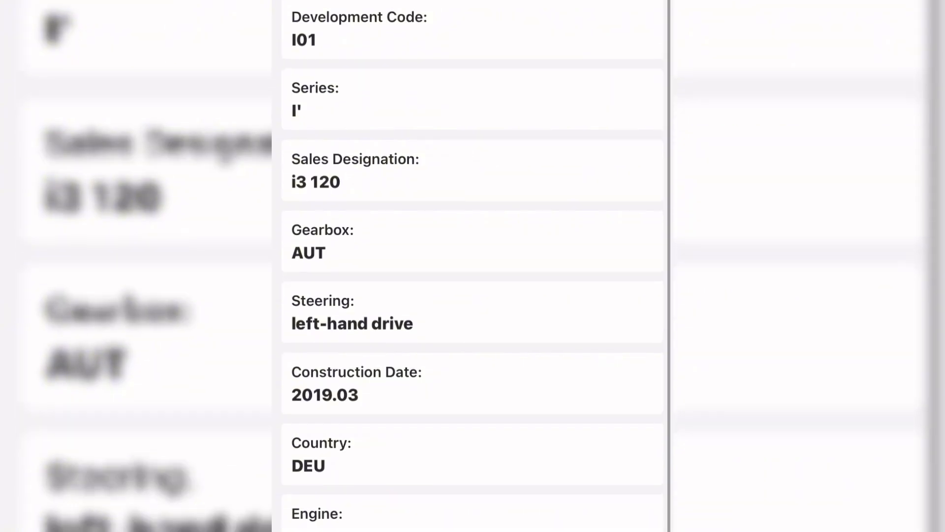
scroll("down", 3)
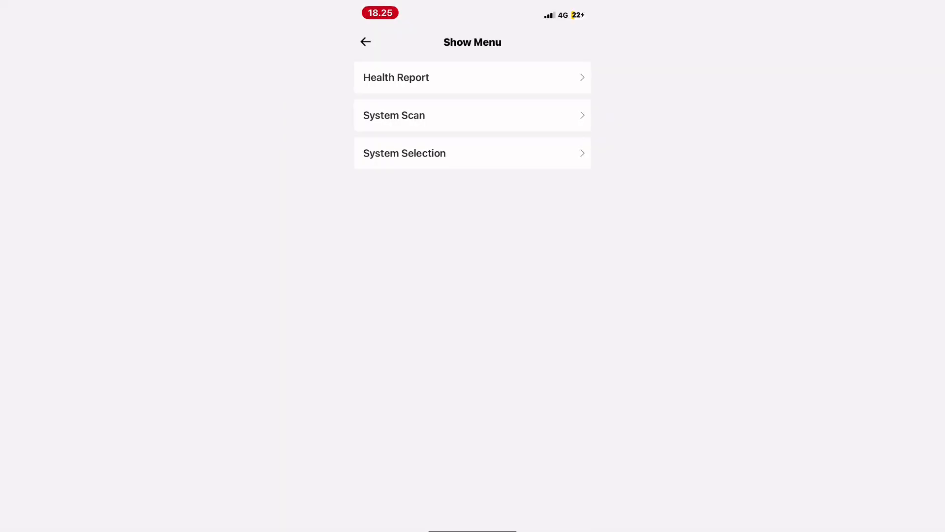
Run the full system scan and view the CAS fault D90D29 (rain-light sensor missing LIN slave)
left_click(472, 115)
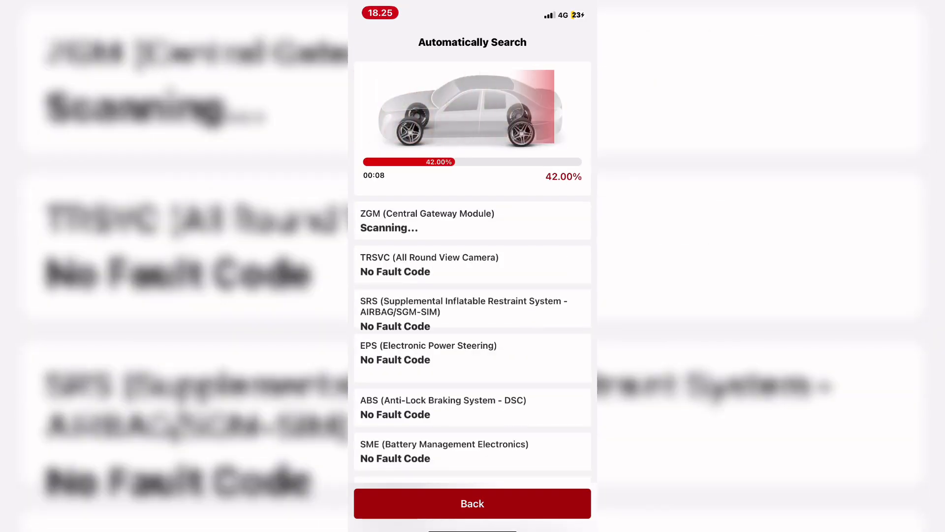
scroll("down", 3)
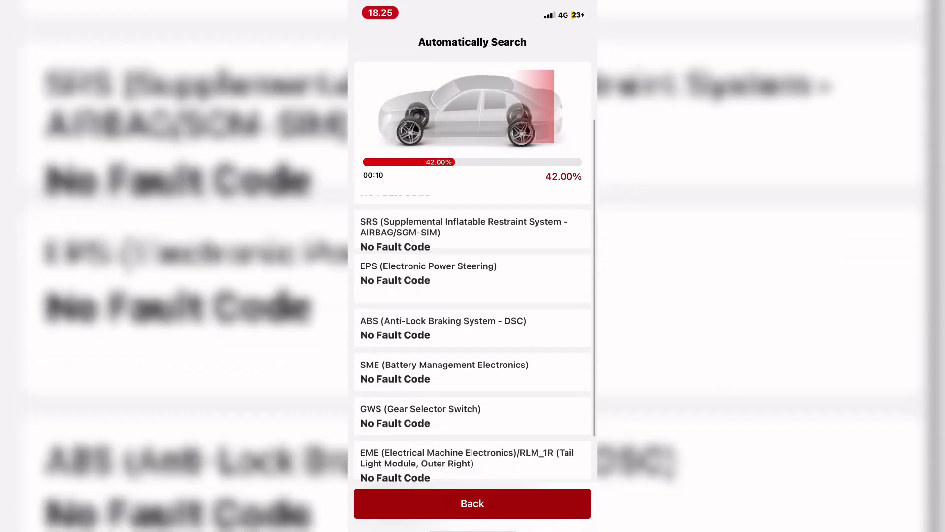
scroll("down", 3)
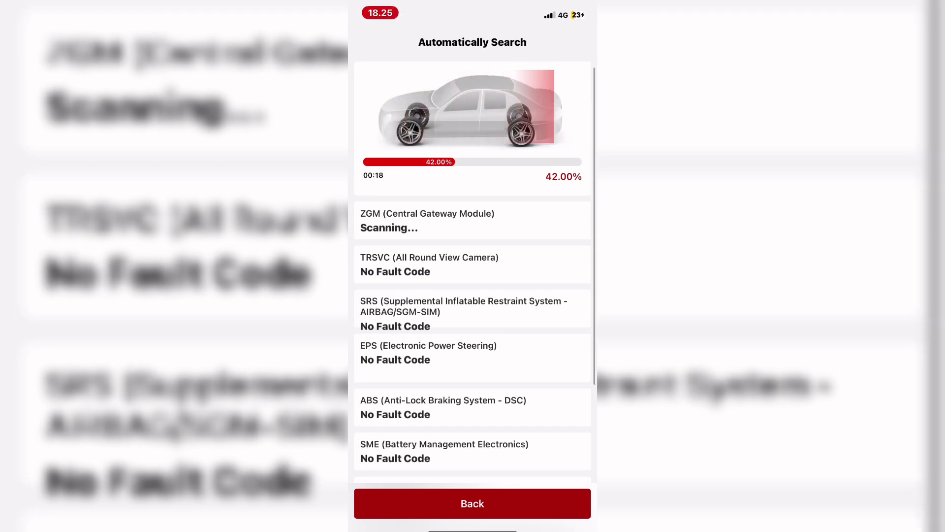
scroll("down", 3)
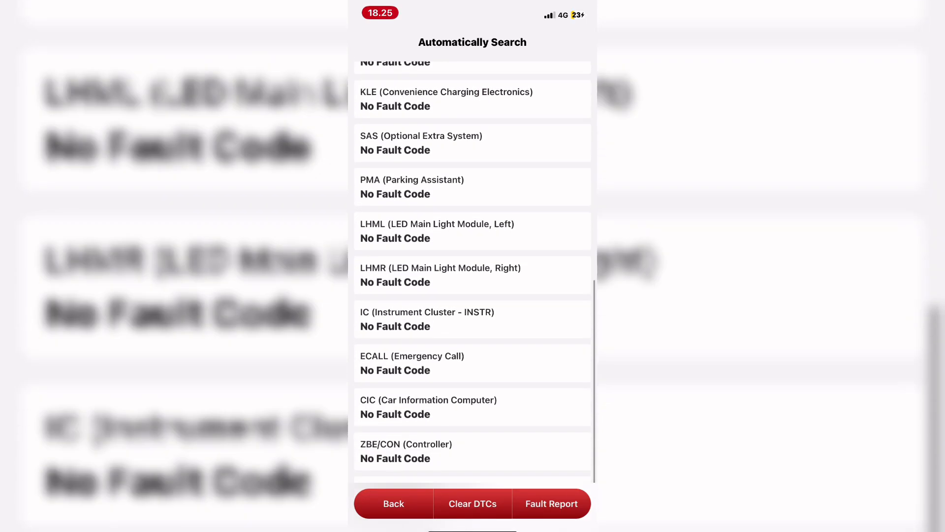
scroll("up", 3)
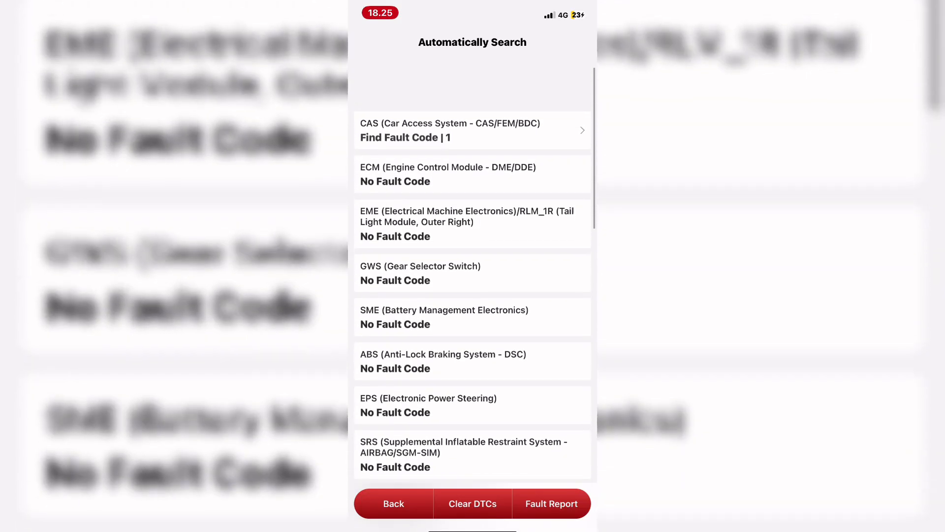
scroll("up", 3)
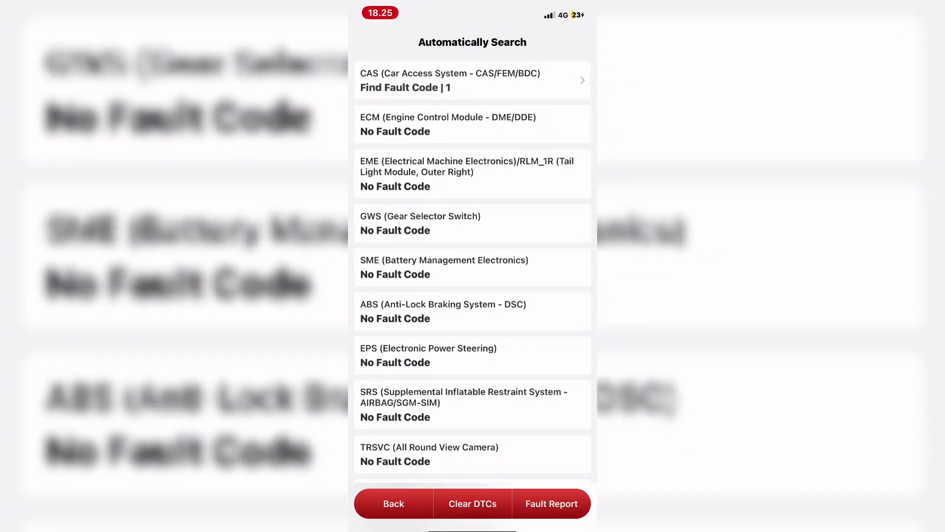
left_click(551, 503)
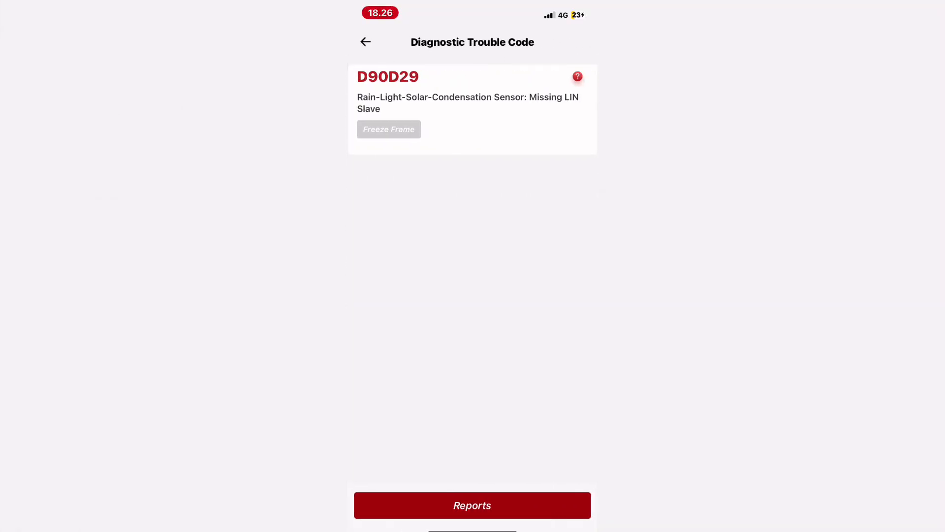
Clear the stored fault code in the Car Access System and confirm
left_click(365, 42)
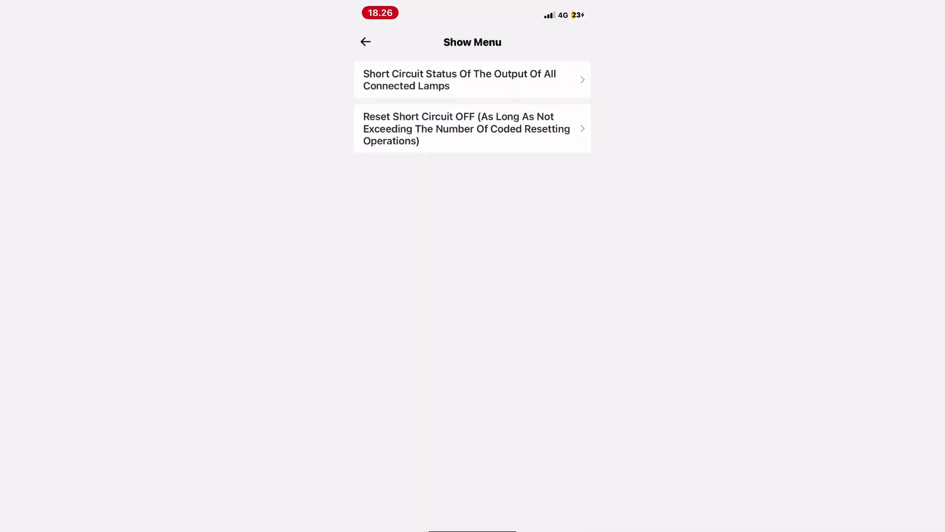
left_click(365, 43)
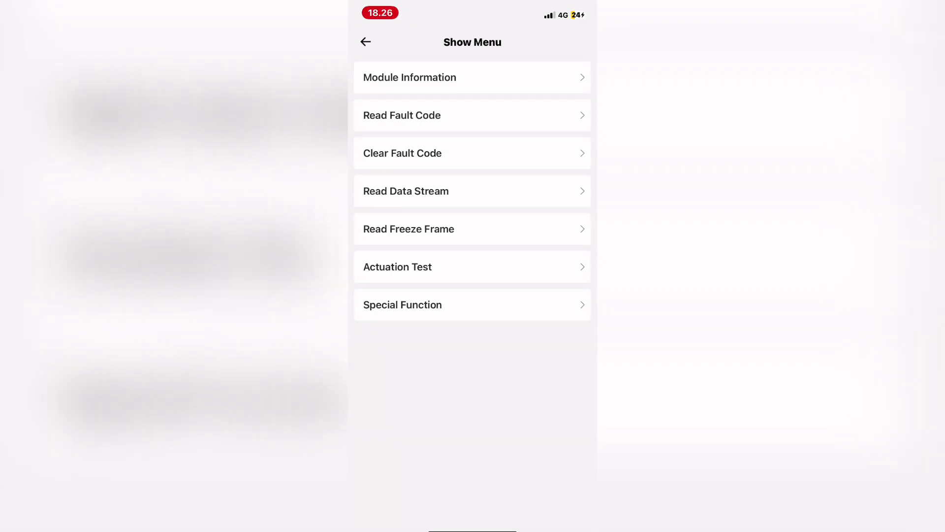
left_click(472, 153)
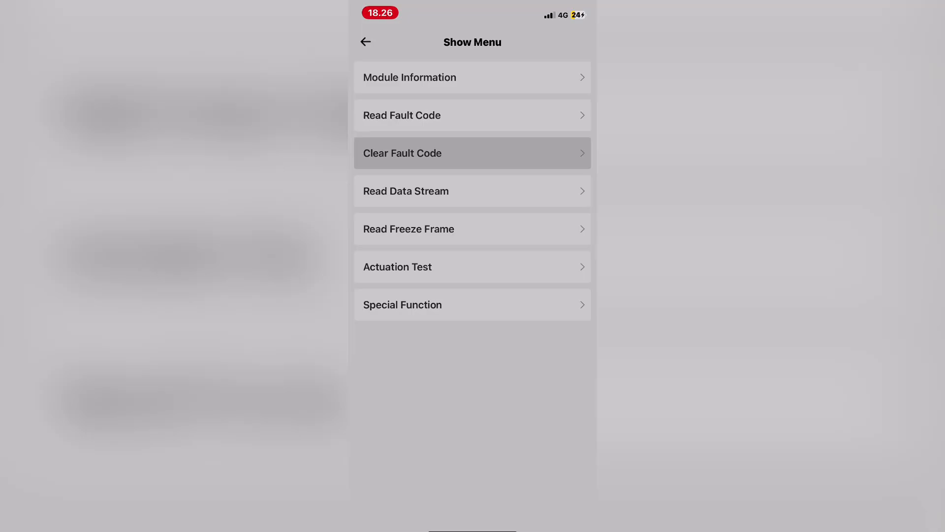
left_click(472, 115)
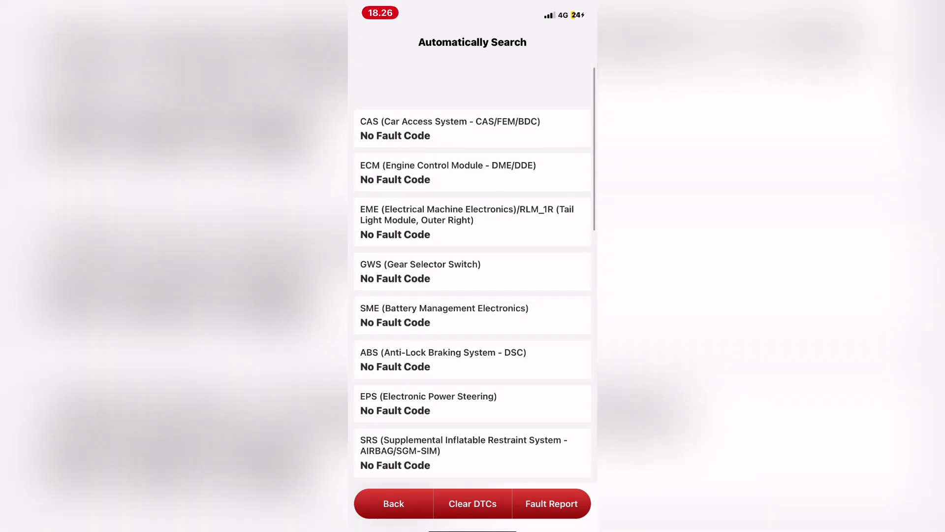
Generate the All System Diagnostic Report PDF and return to the trouble code summary
left_click(552, 503)
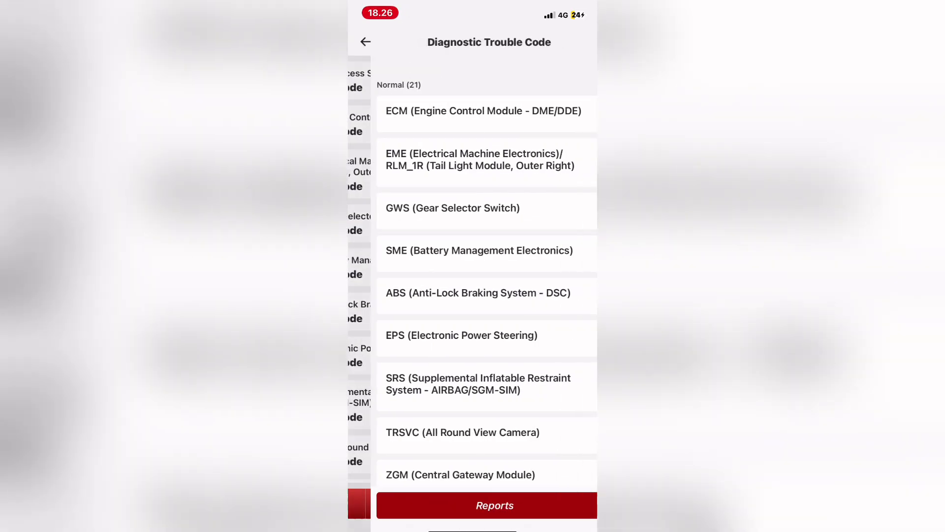
left_click(485, 506)
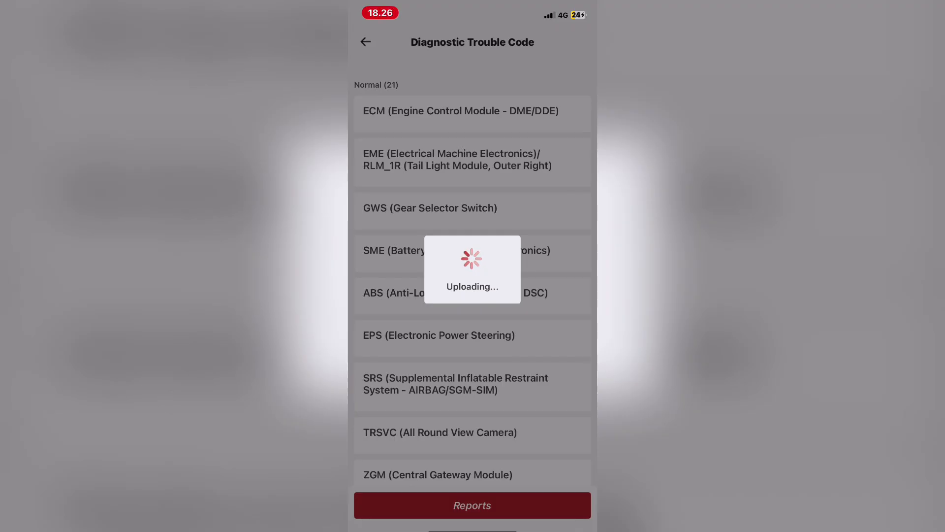
left_click(472, 504)
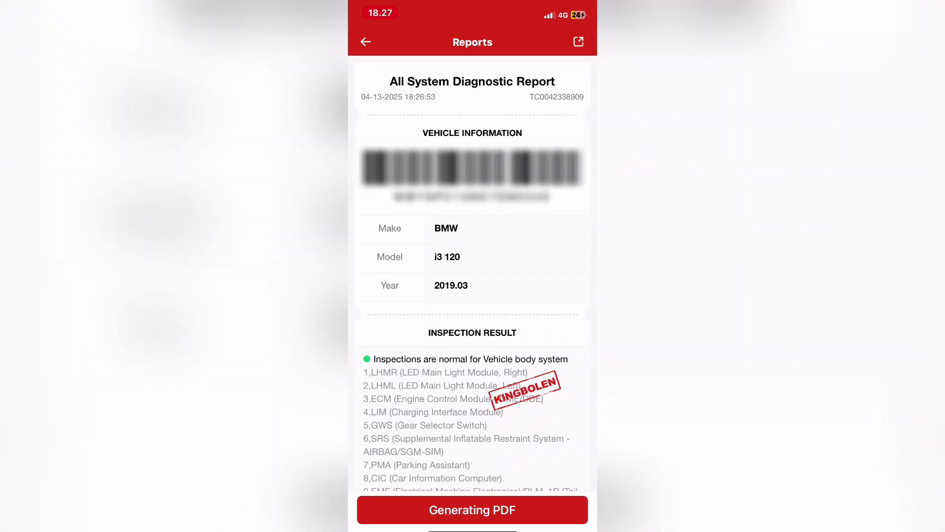
scroll("down", 3)
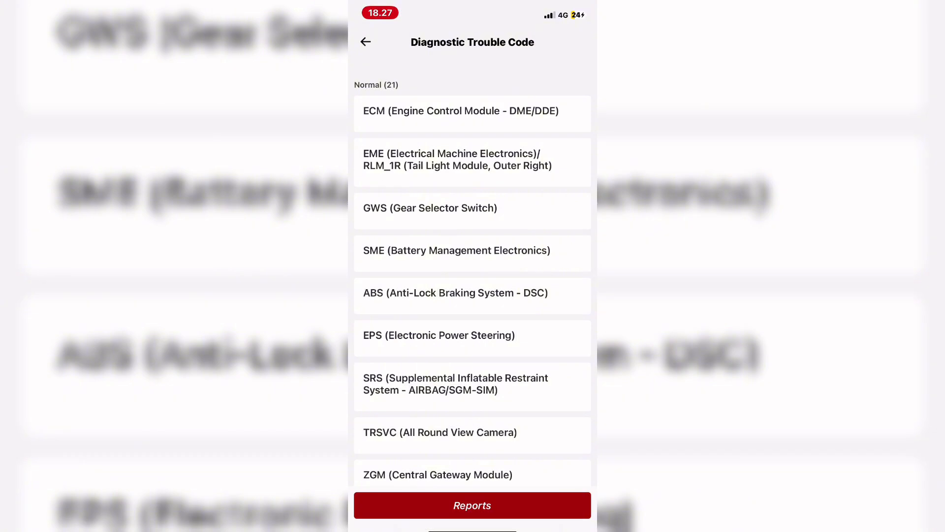
Leave the scan results and return to the system groups
left_click(472, 505)
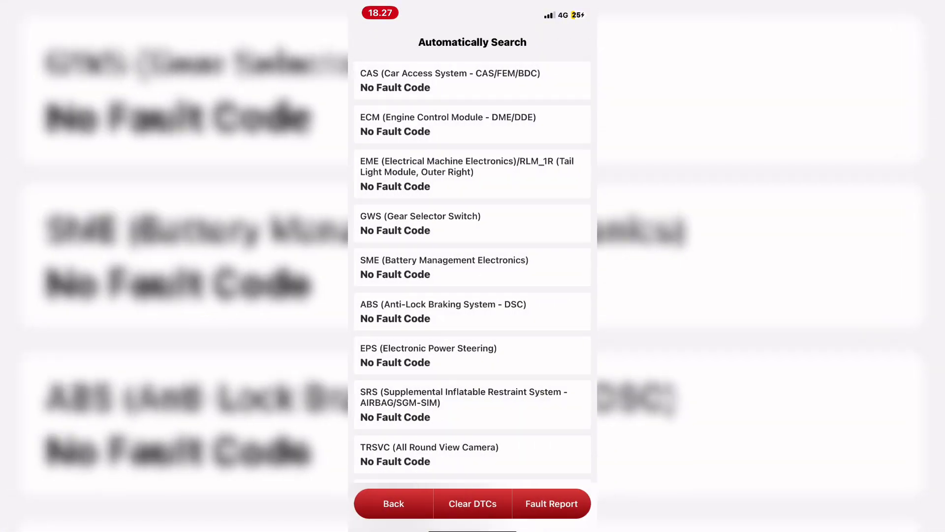
scroll("down", 3)
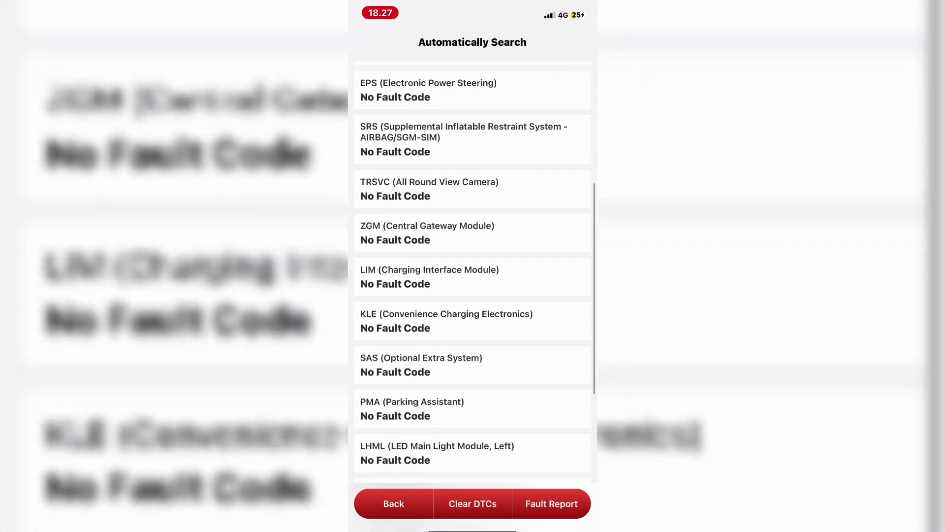
scroll("up", 3)
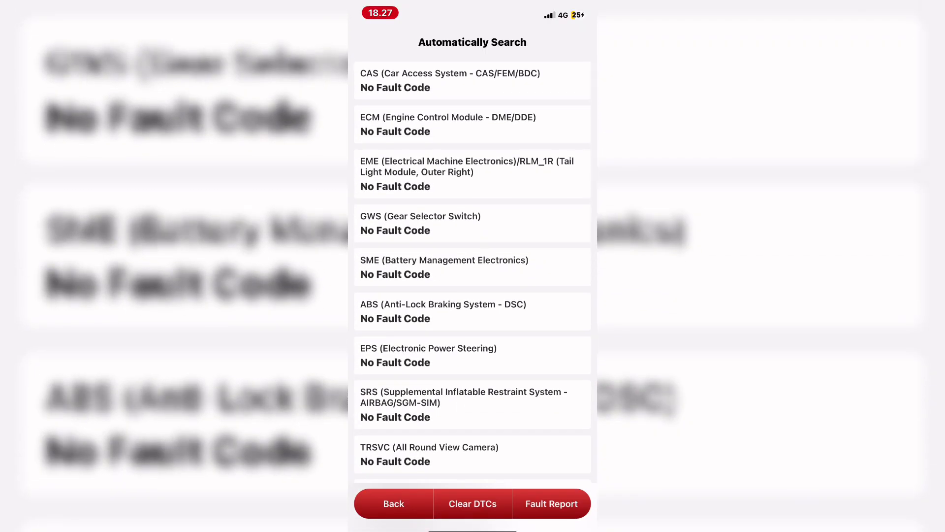
left_click(393, 503)
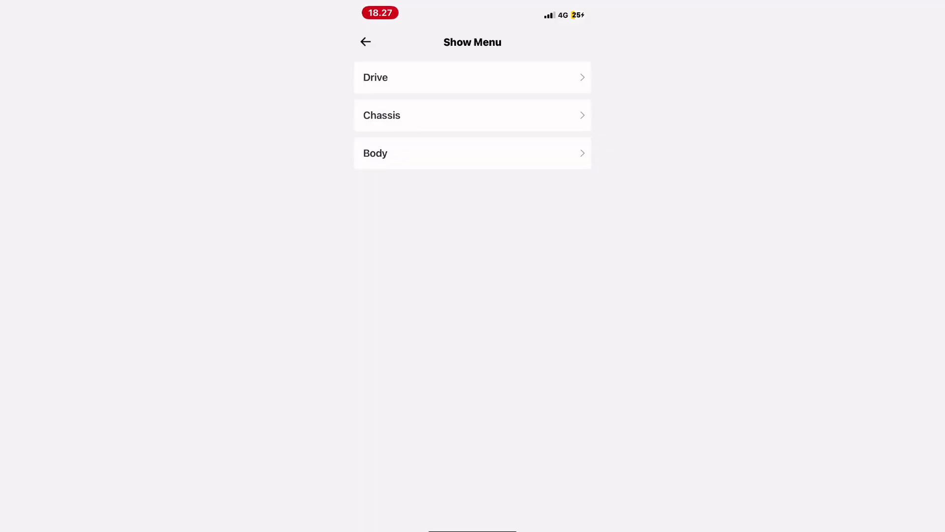
Choose a module from a system group and reach its Read Data Stream item list
left_click(472, 153)
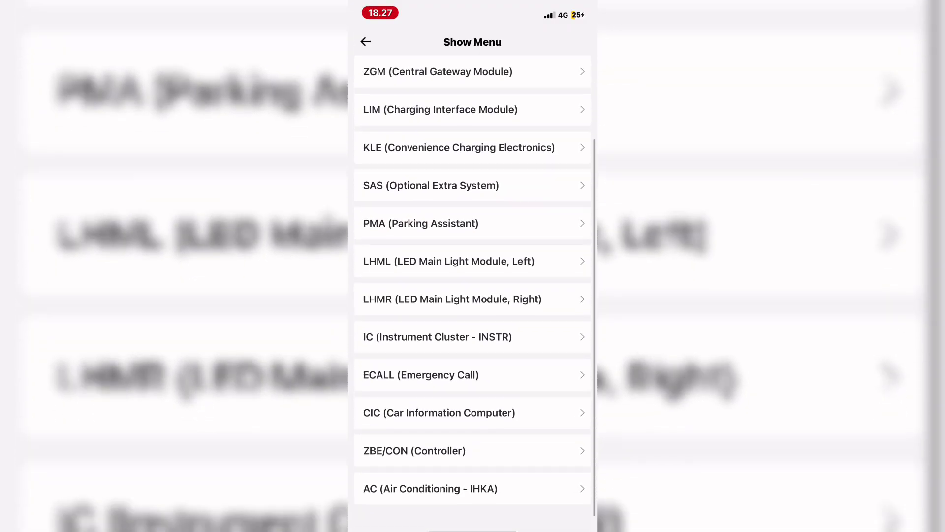
scroll("up", 3)
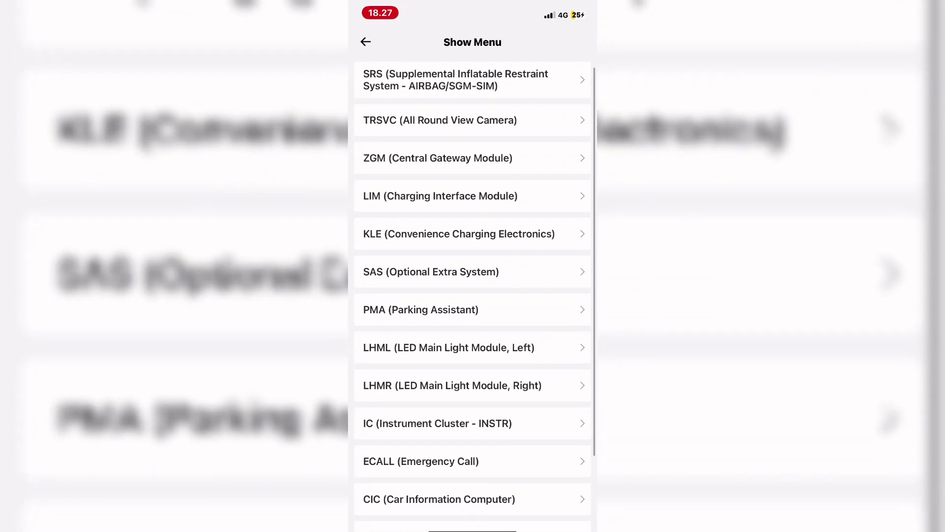
left_click(472, 234)
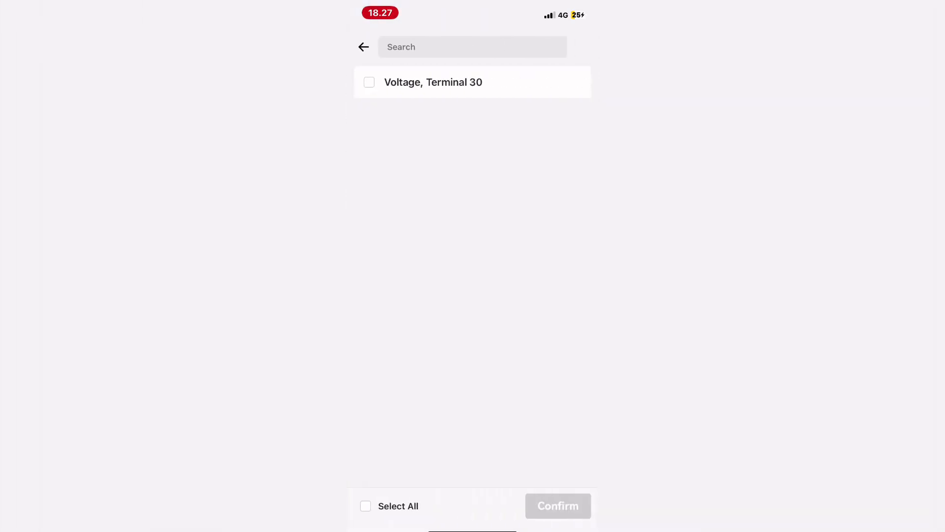
View the live Voltage, Terminal 30 reading and high-voltage intermediate circuit power outputs
left_click(556, 505)
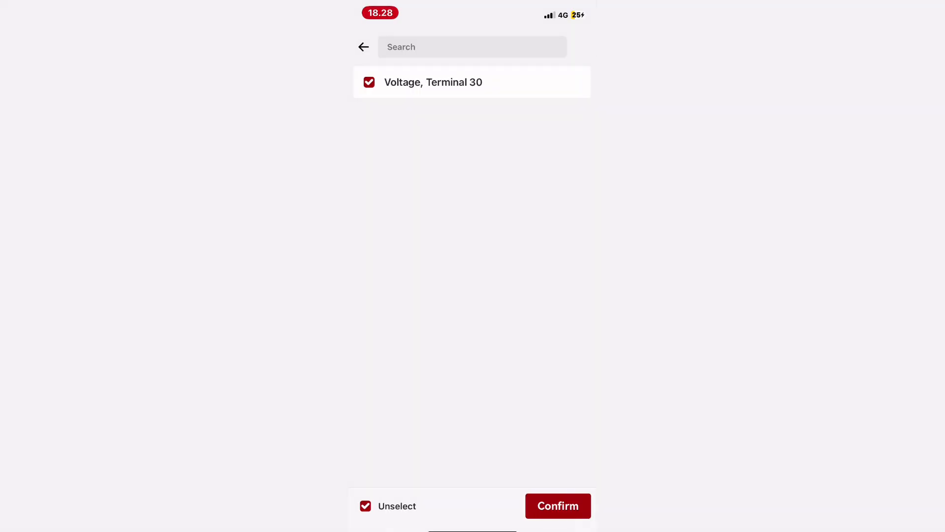
left_click(557, 507)
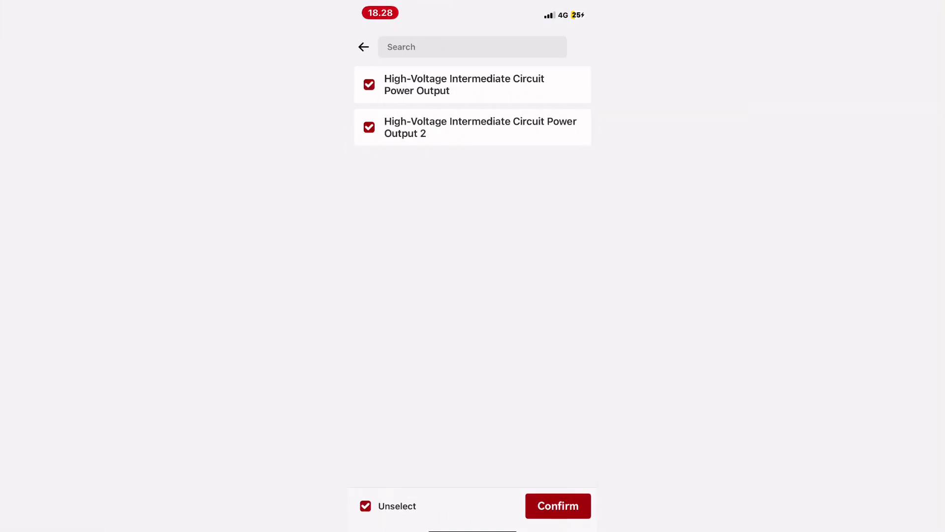
left_click(556, 506)
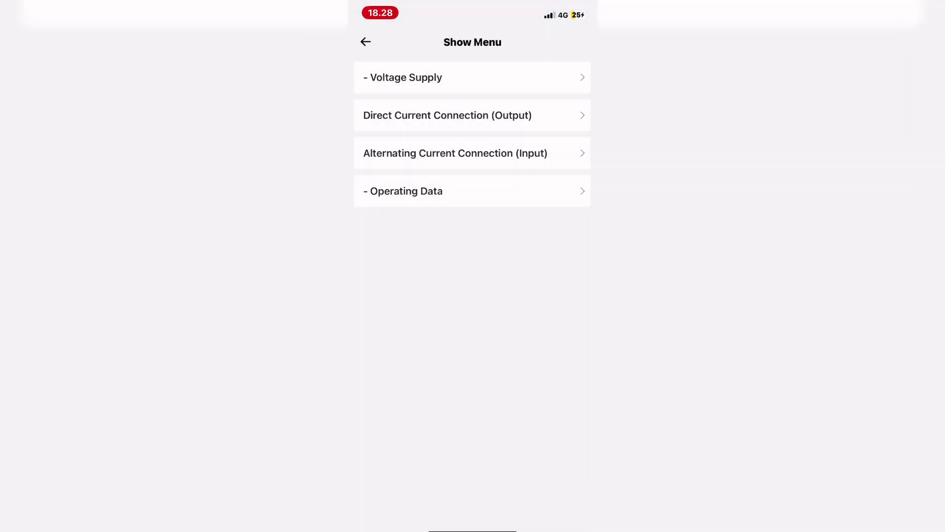
Select all Operating Data parameters to show charging conditions and total charging times
left_click(472, 191)
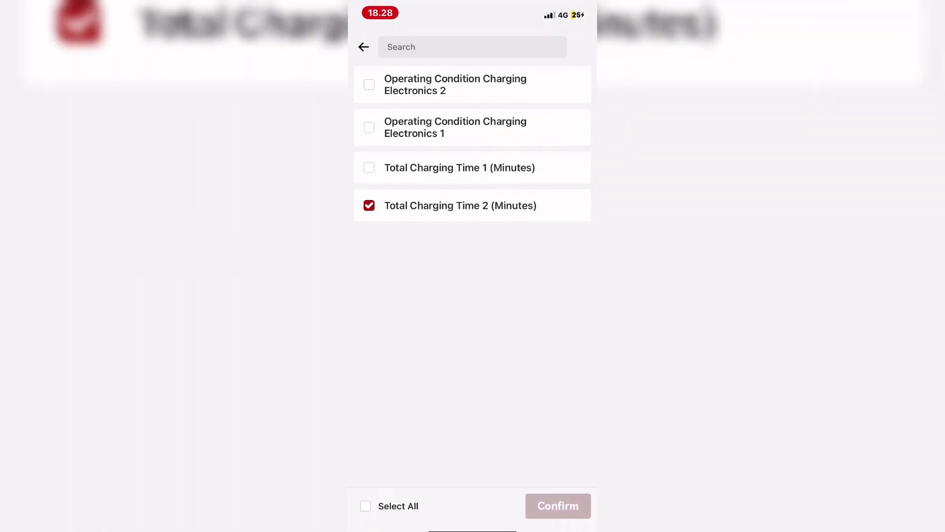
left_click(556, 506)
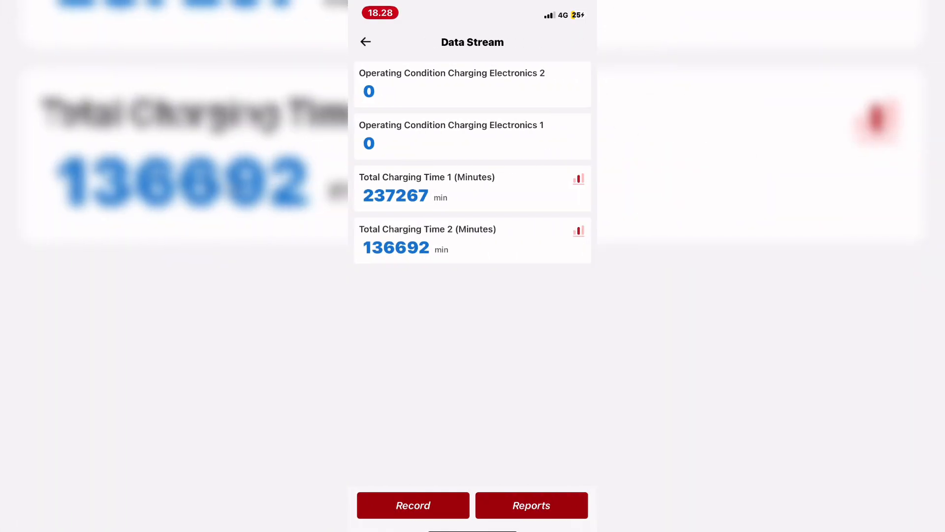
Leave the charging readings and browse the control module list
left_click(578, 179)
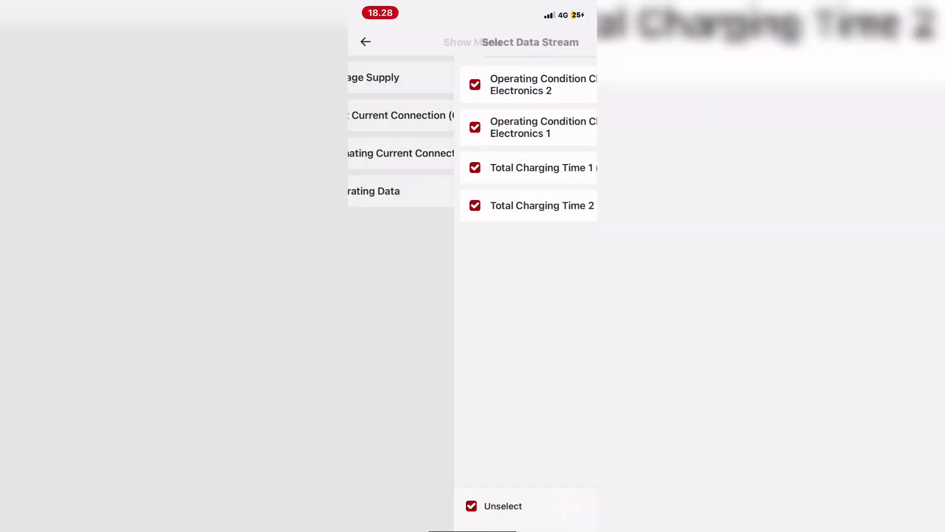
left_click(366, 43)
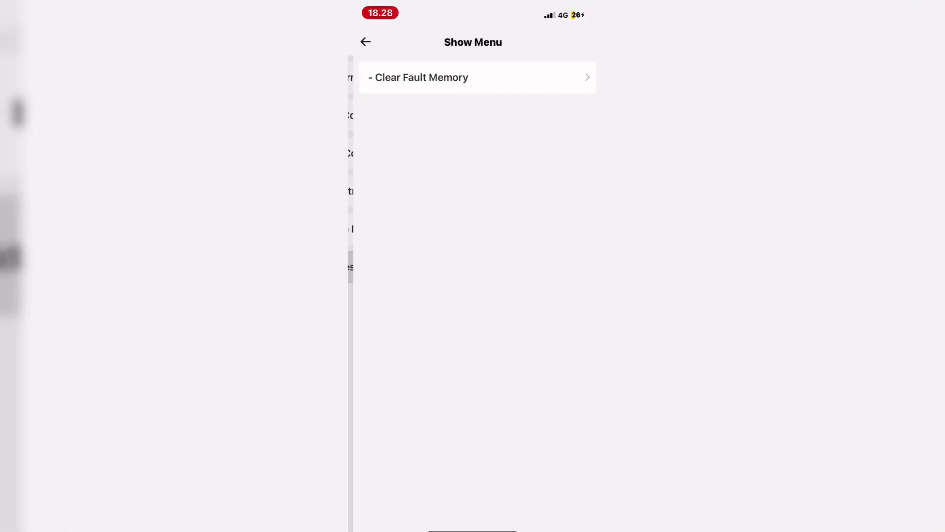
scroll("down", 3)
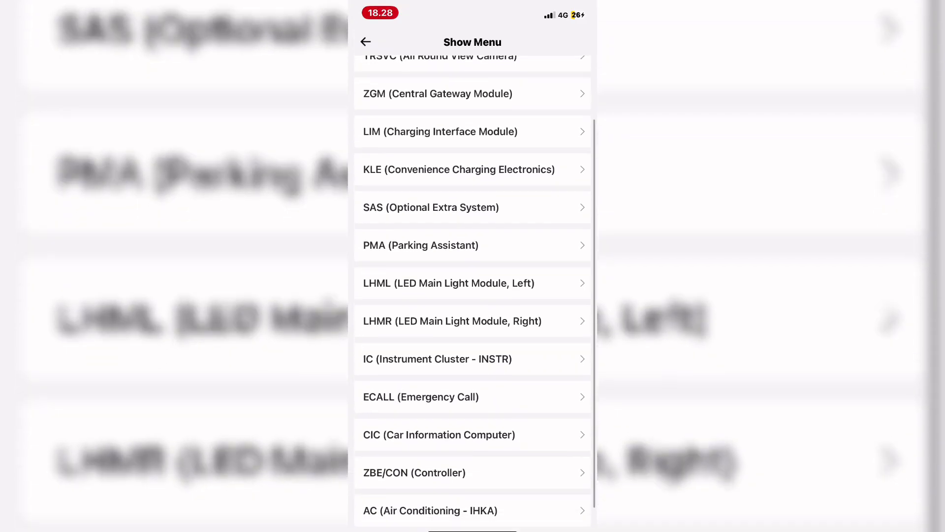
scroll("up", 3)
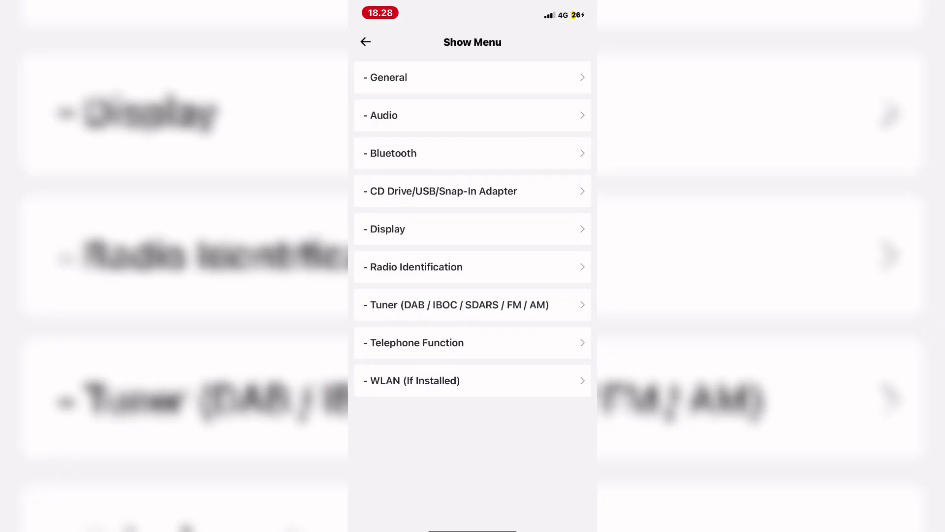
View the WLAN MAC address and live tuner readings (105500, field strength 5, III-Band Aerial)
left_click(472, 380)
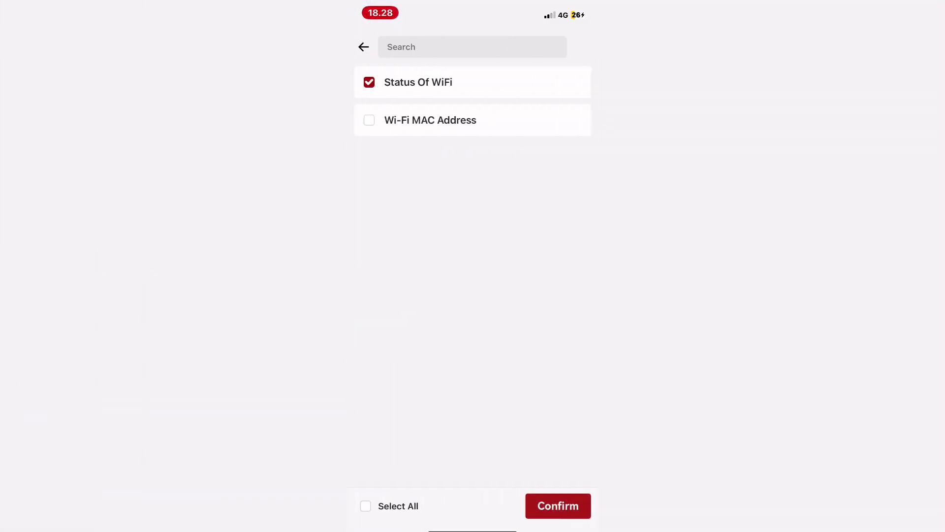
left_click(557, 505)
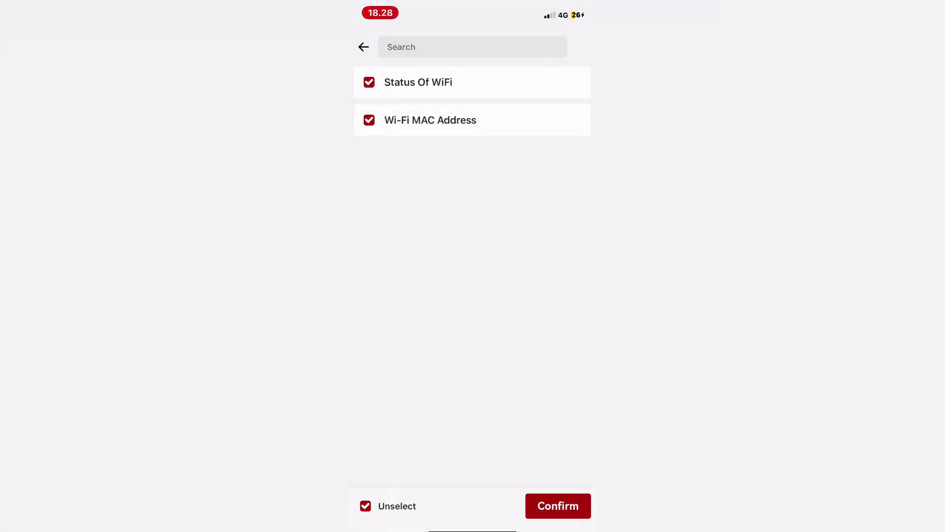
left_click(363, 46)
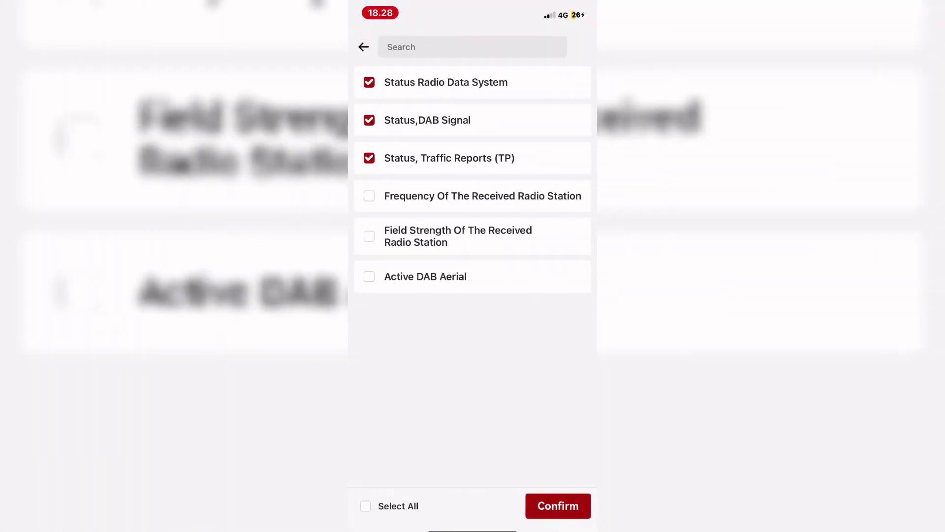
left_click(556, 505)
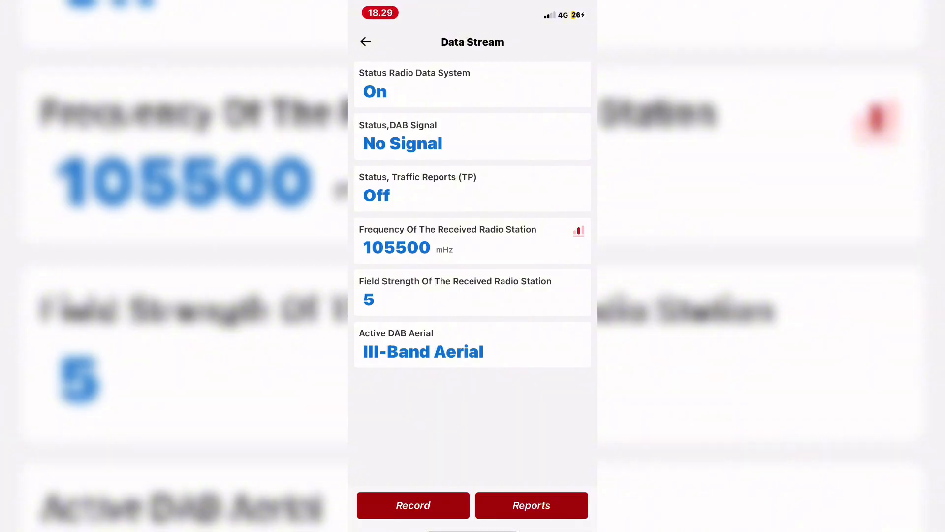
Leave the tuner and display parameters, returning to the infotainment data categories
left_click(531, 506)
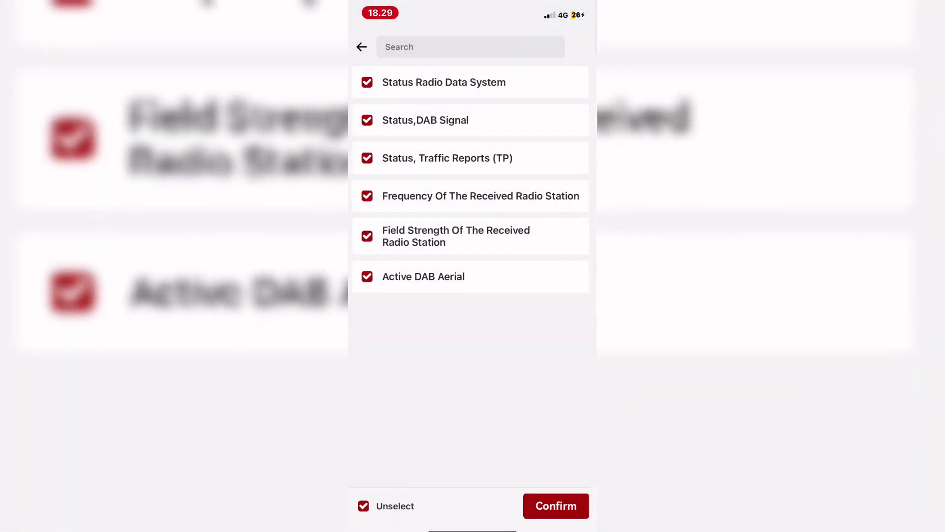
left_click(360, 47)
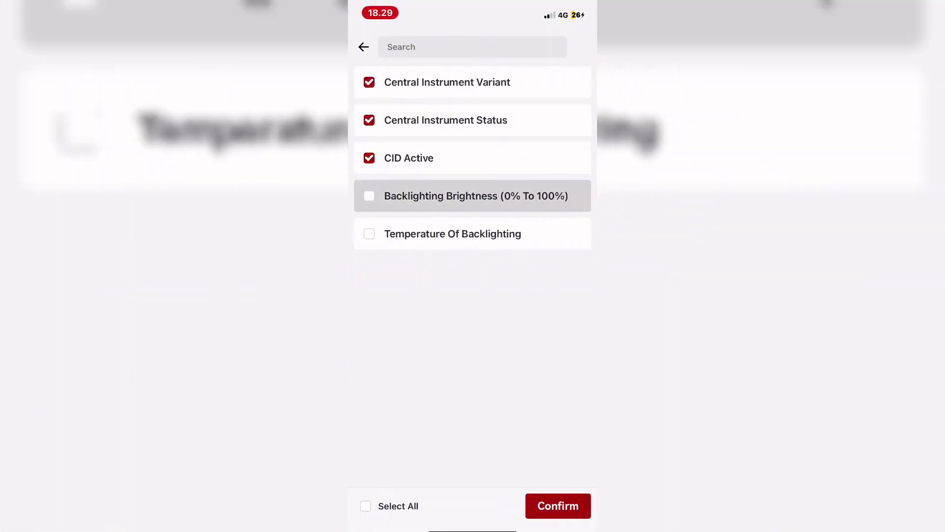
left_click(556, 505)
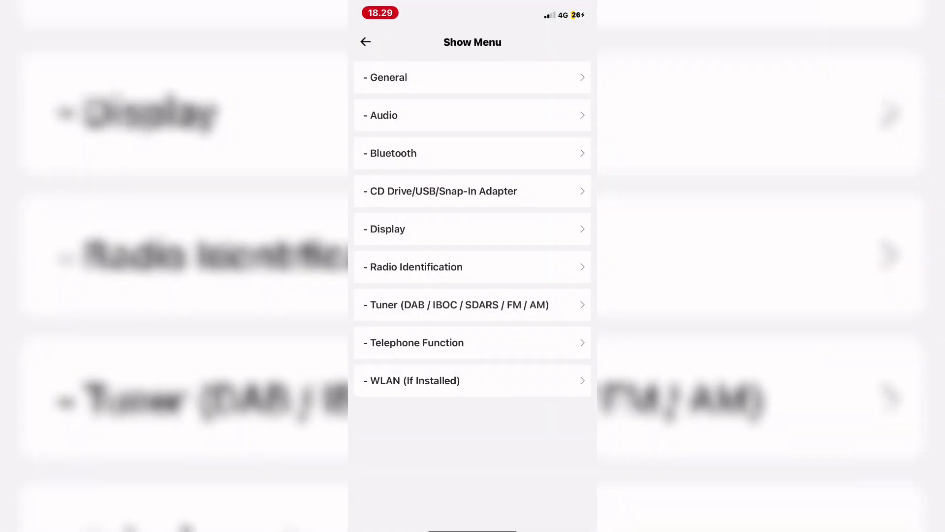
View live audio volume and encoding readings, then back out to the module list
left_click(472, 115)
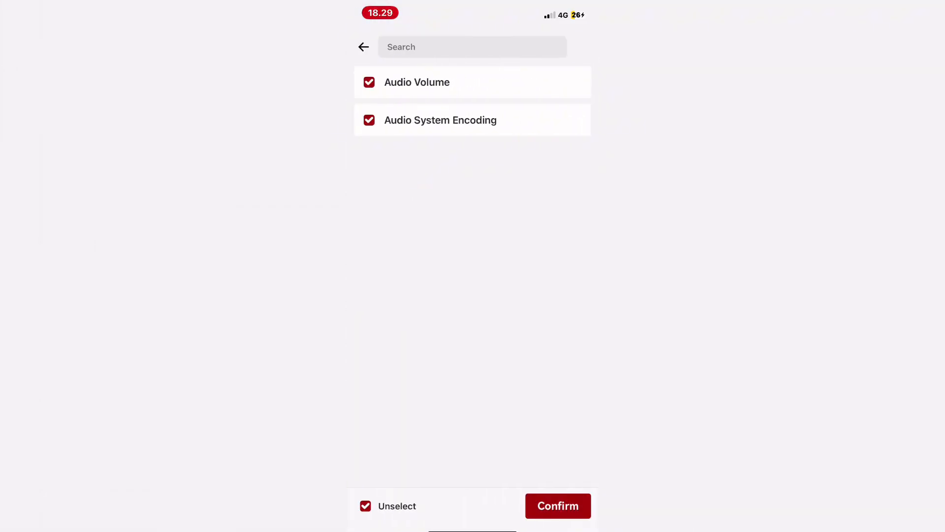
left_click(557, 506)
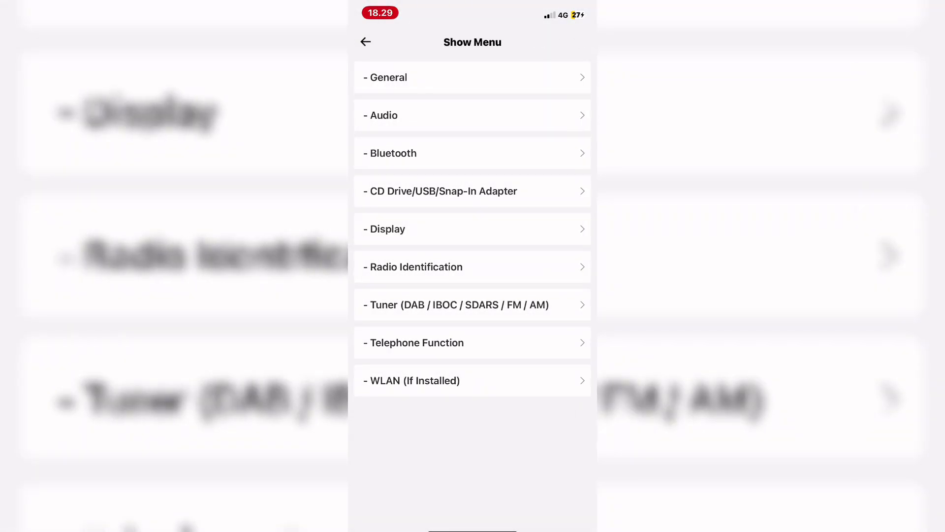
scroll("down", 3)
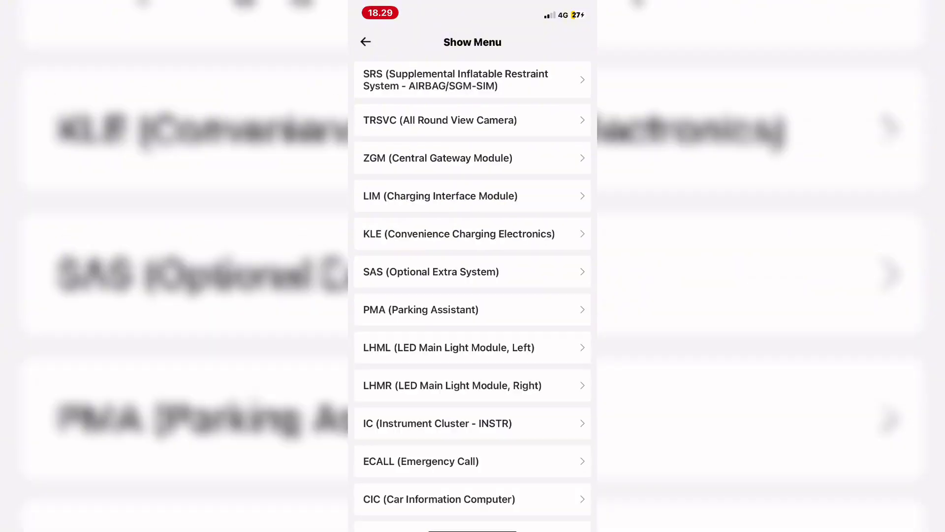
scroll("down", 3)
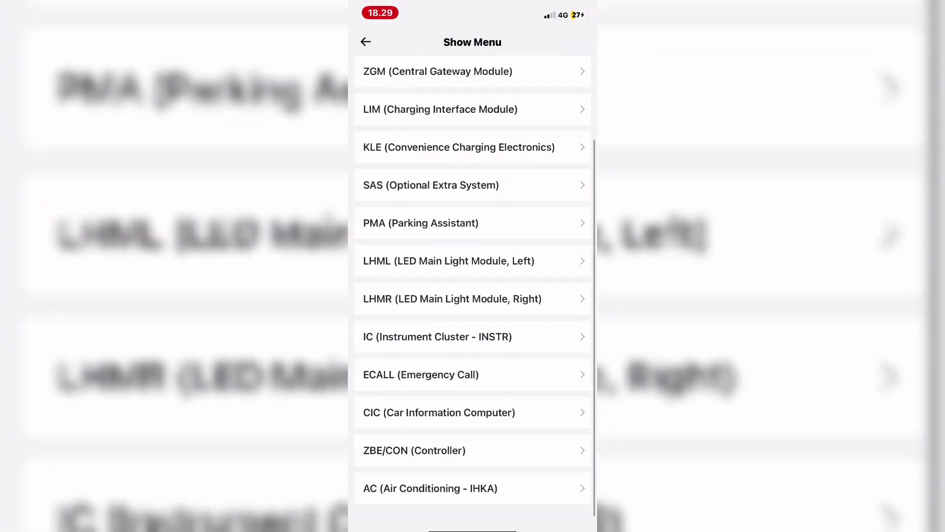
left_click(365, 43)
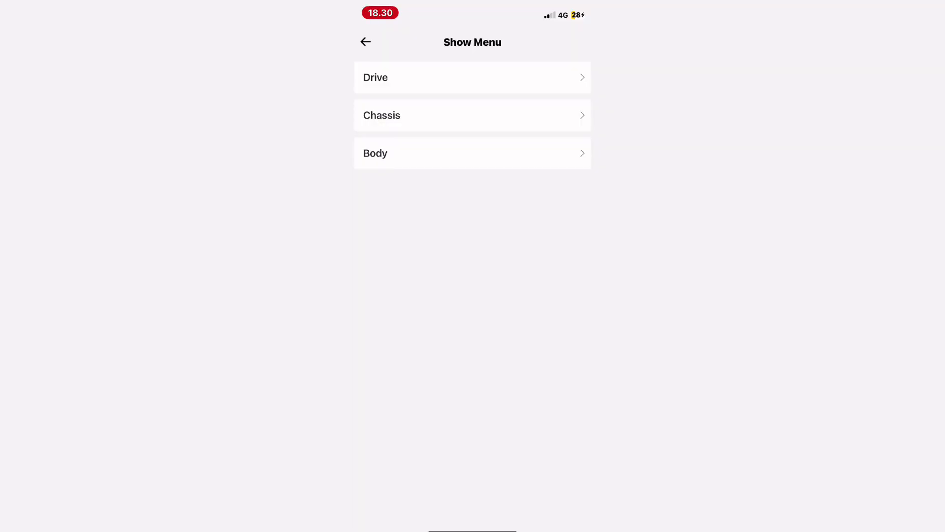
View front and rear brake-pad wear sensor statuses as OK
left_click(472, 115)
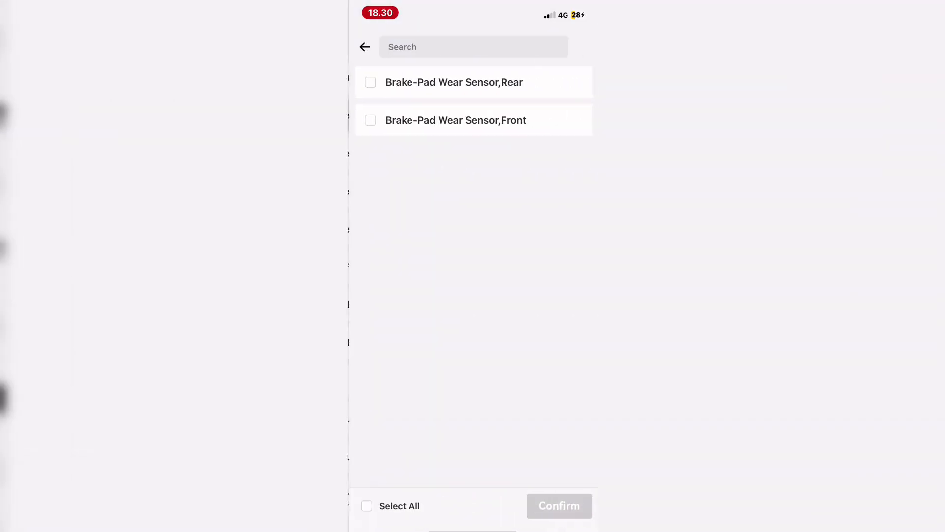
left_click(558, 507)
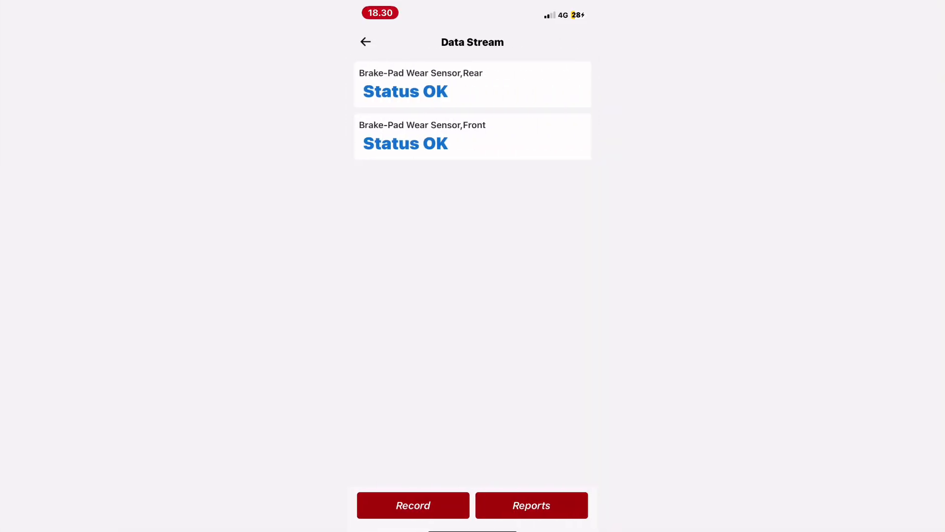
left_click(366, 42)
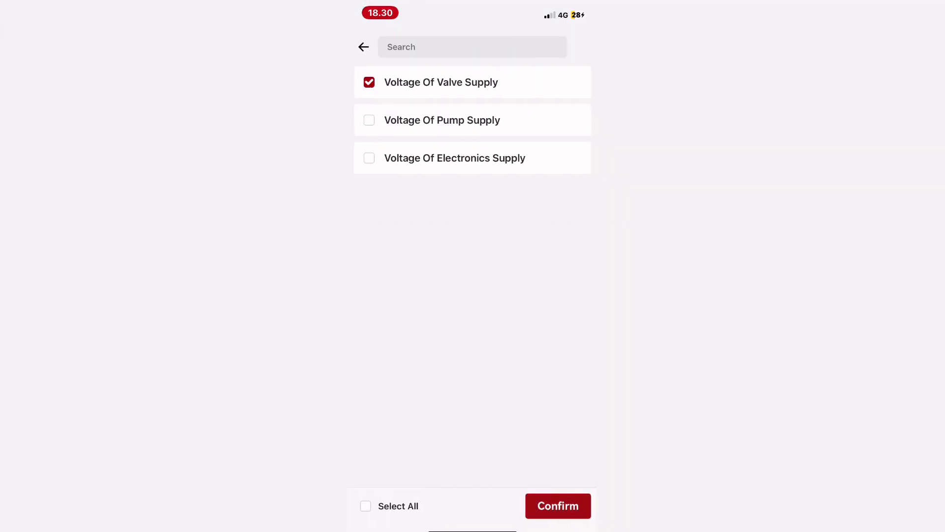
View the three DSC supply voltages (14.63, 6.58, 8.10 V) and return to the data categories
left_click(556, 505)
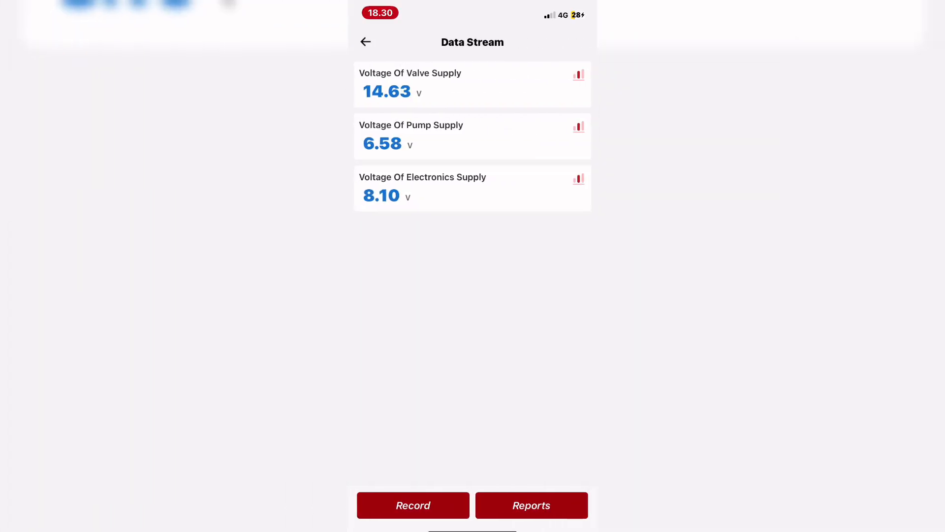
left_click(412, 506)
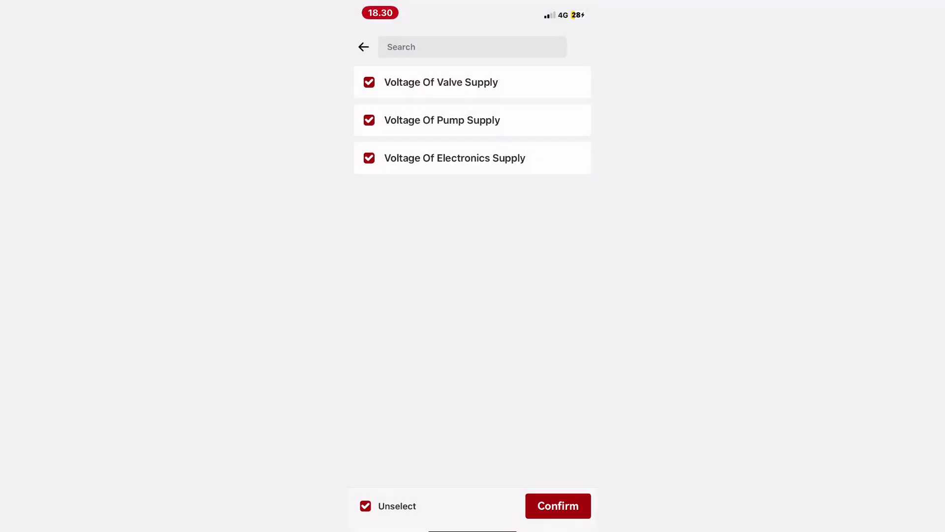
left_click(556, 505)
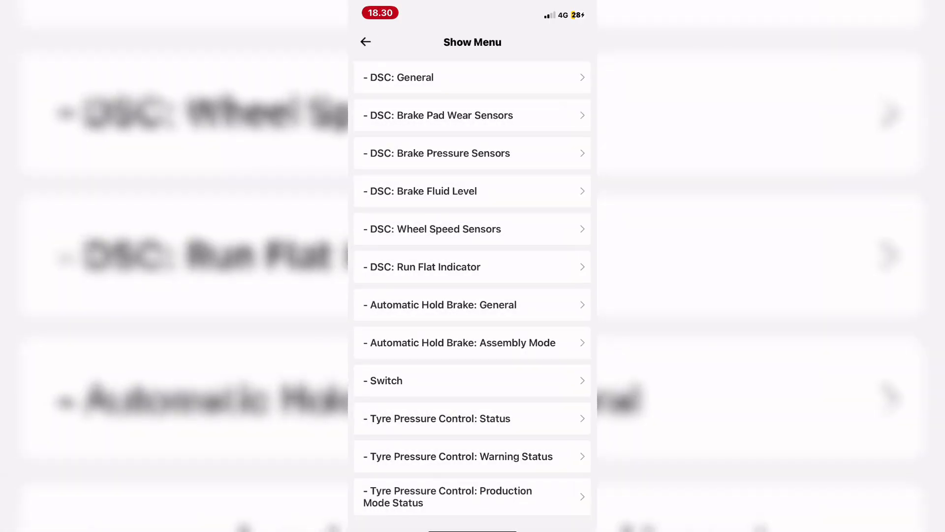
Select all DSC wheel speed and rotation-direction readings and view them live
left_click(471, 228)
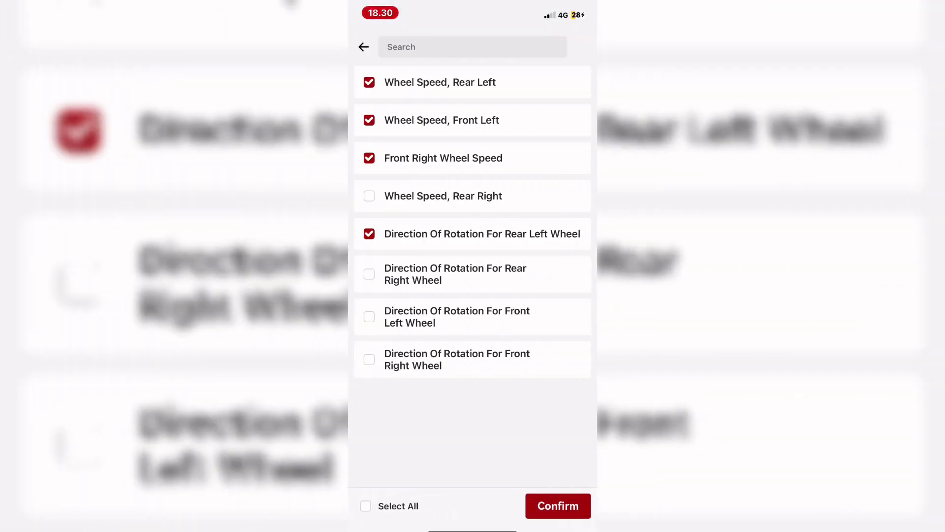
left_click(557, 506)
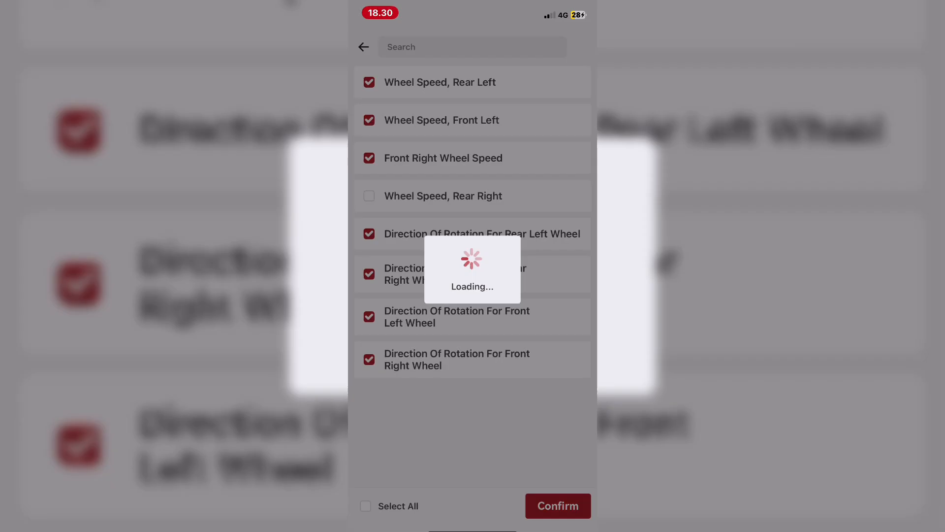
left_click(557, 505)
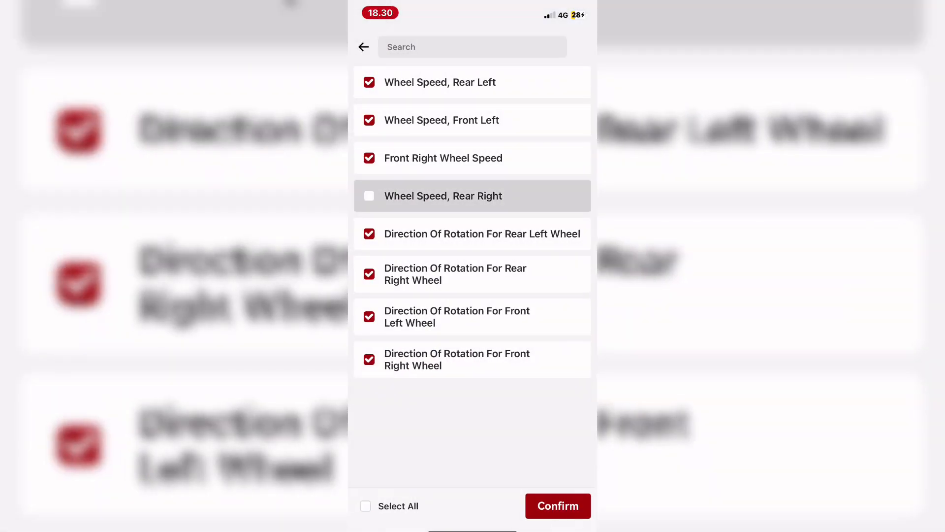
left_click(557, 506)
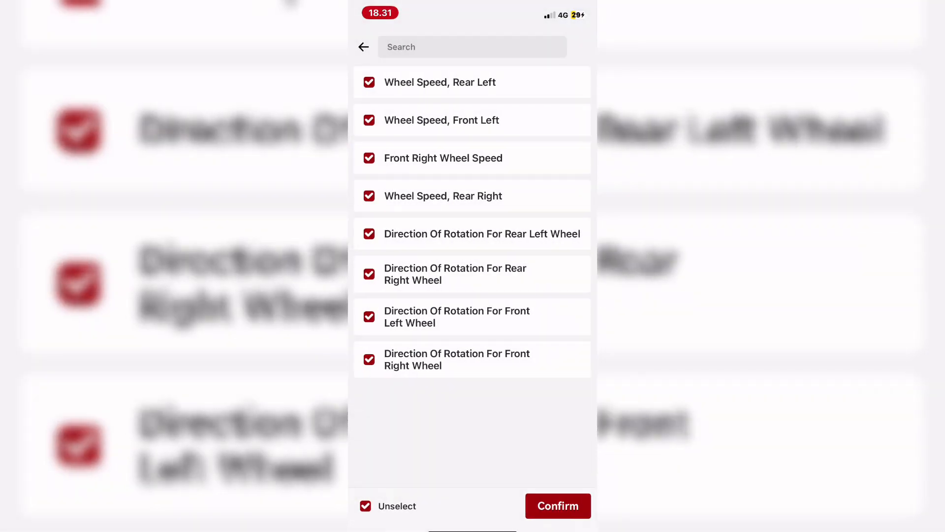
Select all Tyre Pressure Control status readings, then return to the module's function menu
left_click(557, 506)
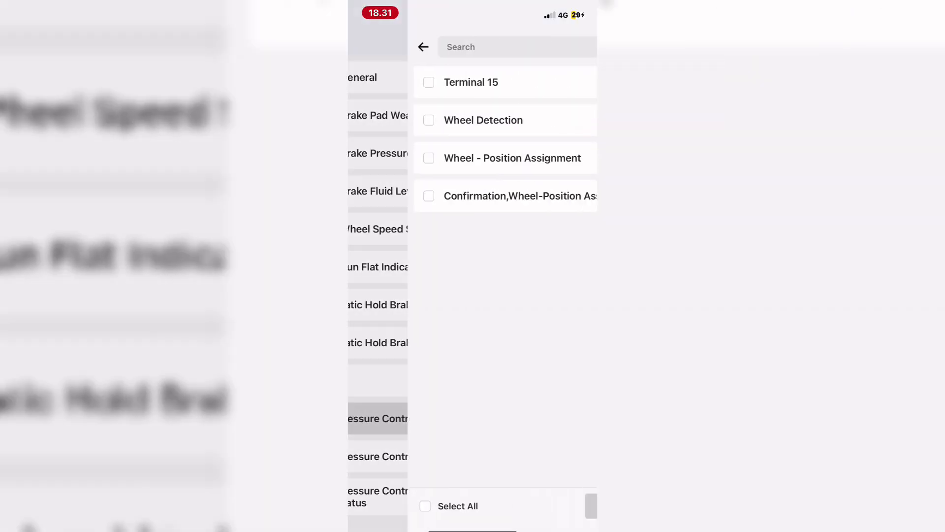
left_click(426, 506)
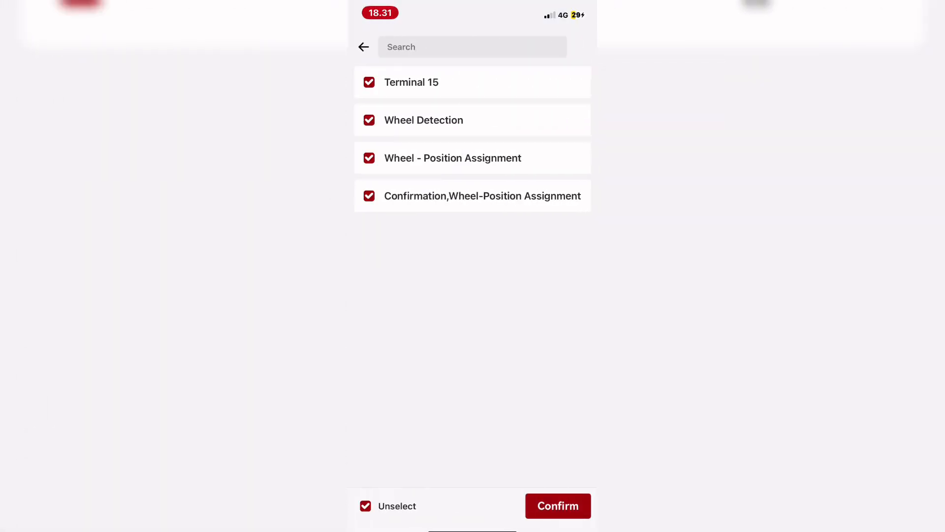
left_click(557, 506)
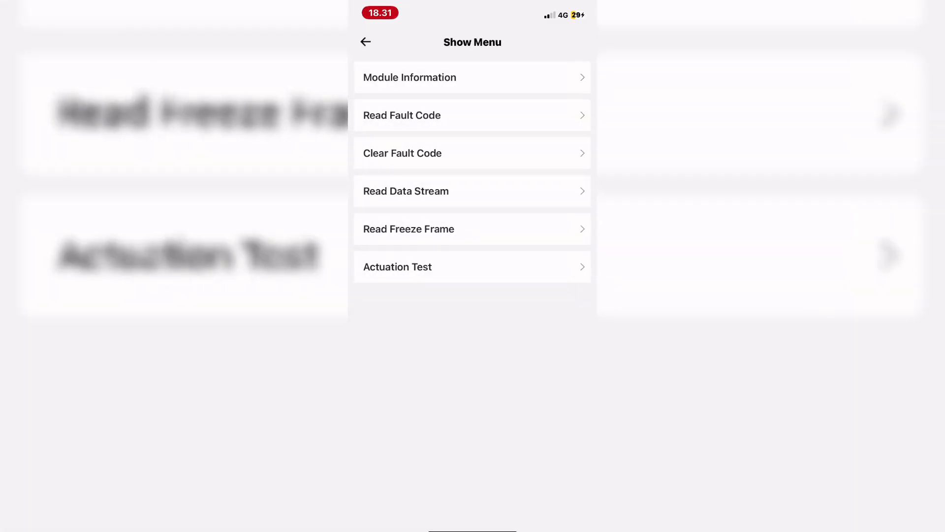
View the High-Voltage Battery Switch Contactors readings, which show Closed
left_click(471, 267)
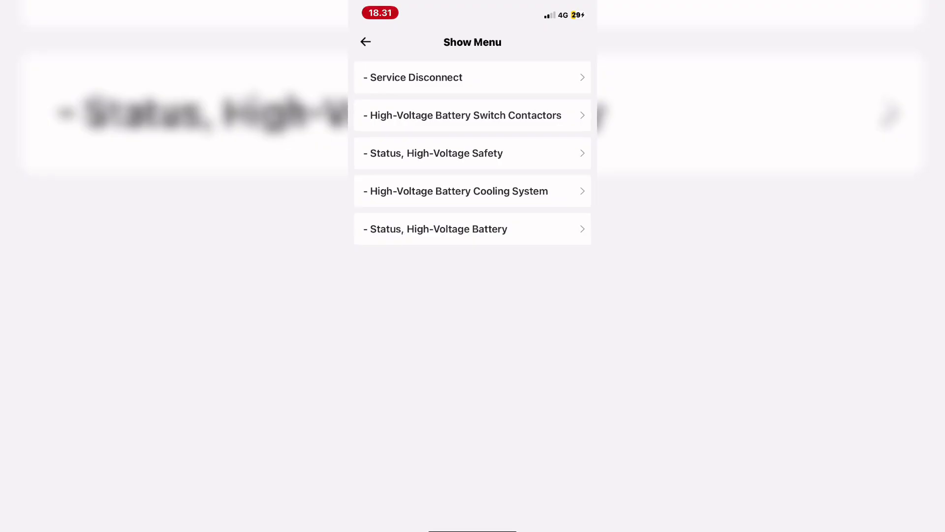
left_click(472, 115)
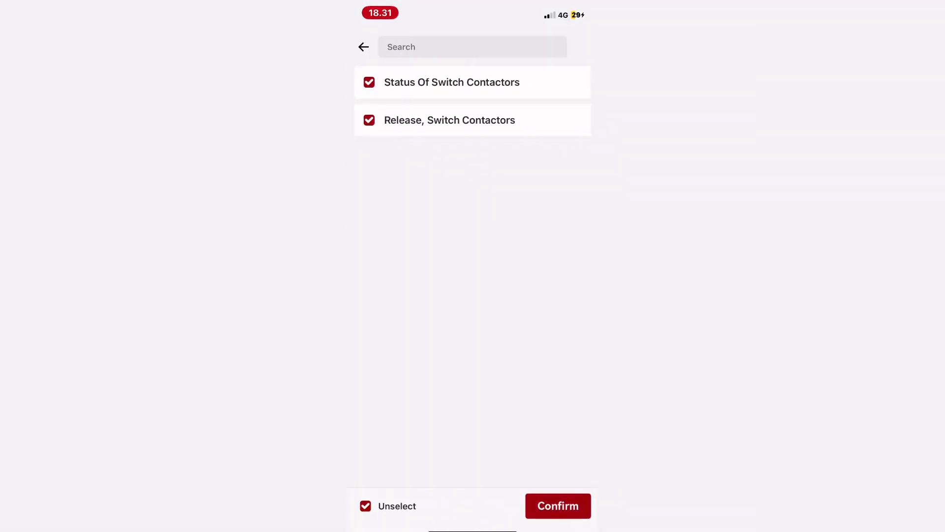
left_click(557, 506)
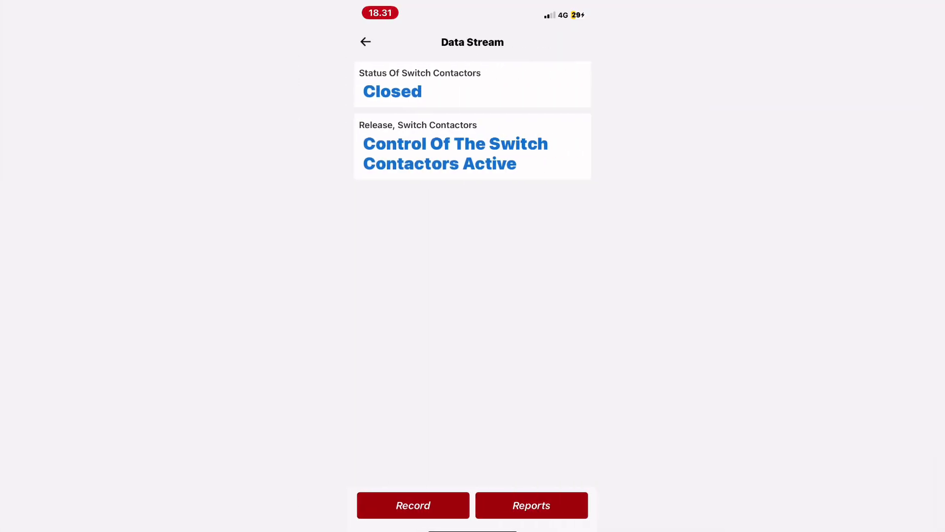
left_click(413, 505)
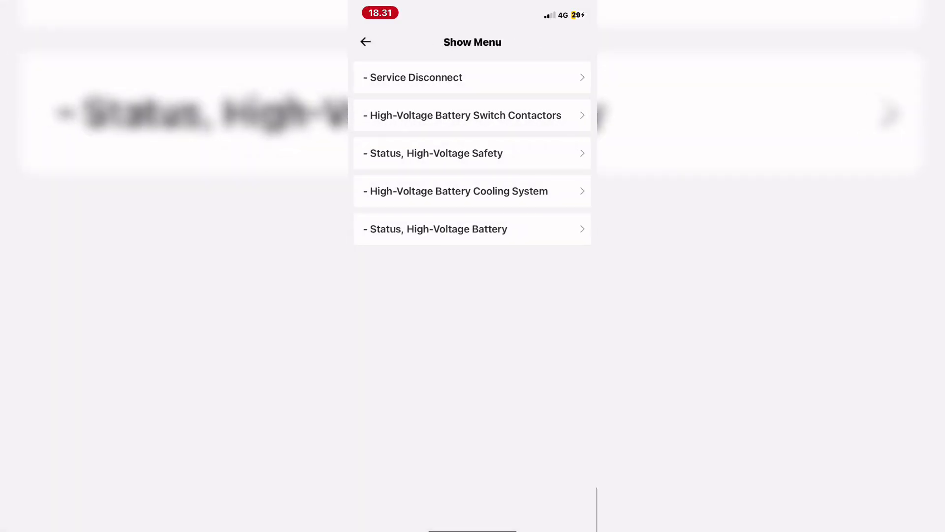
View HV battery status: 375.13 V, 70% charge, 3.91 V cells, with State Of Charge graphed
left_click(472, 228)
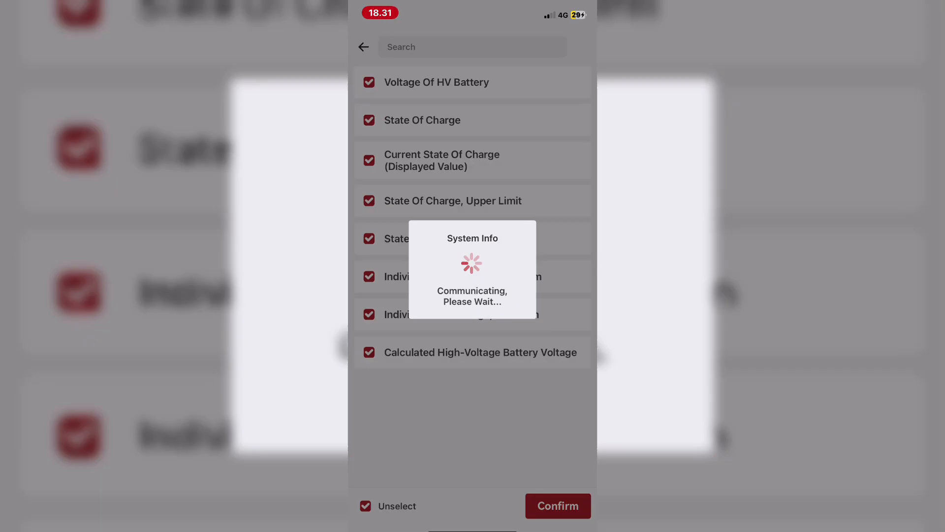
left_click(556, 505)
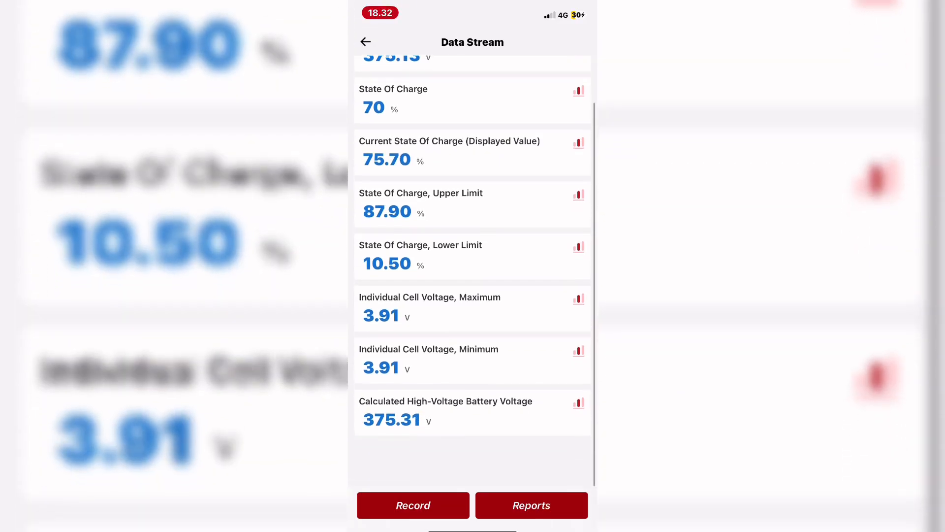
scroll("up", 3)
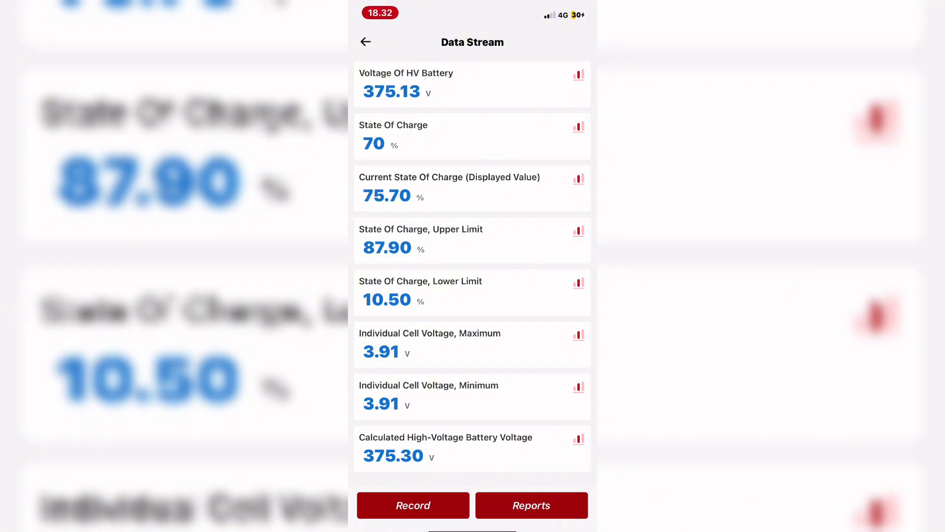
left_click(578, 231)
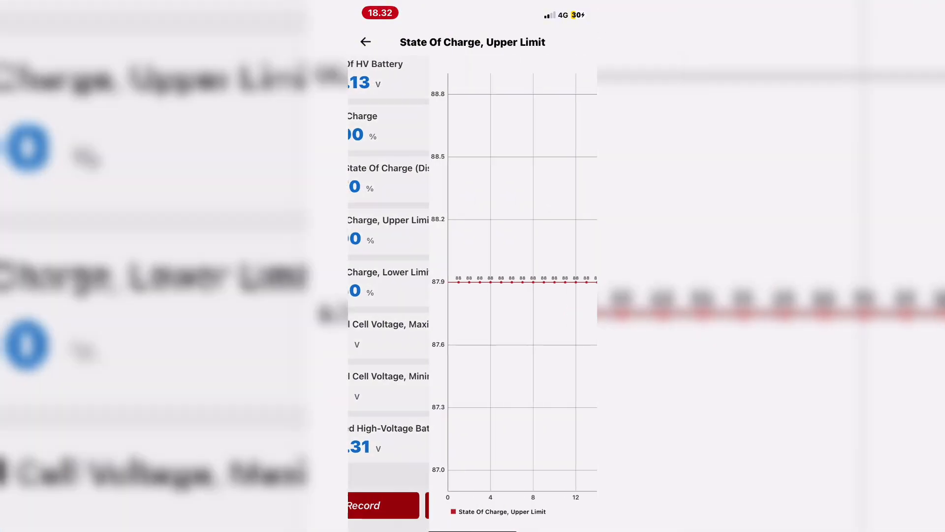
left_click(365, 41)
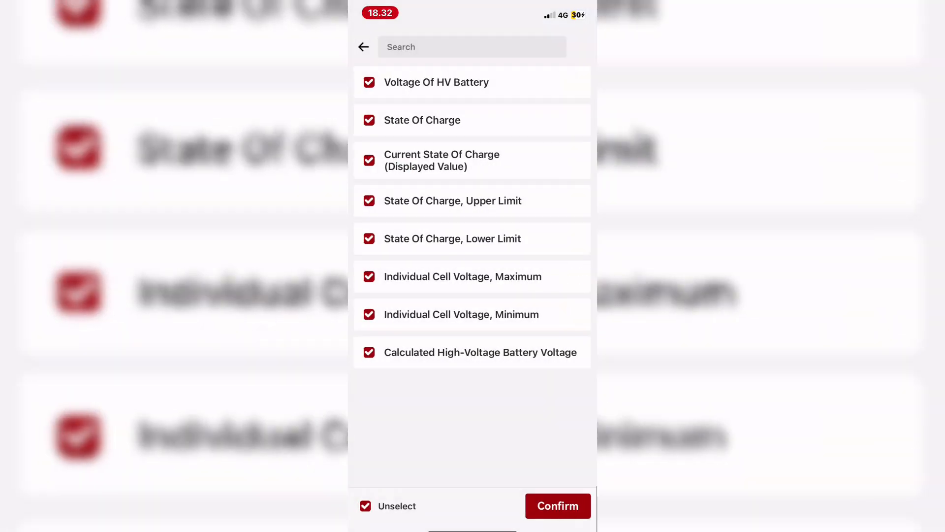
Reopen the battery status readings briefly and return to the battery category list
left_click(556, 505)
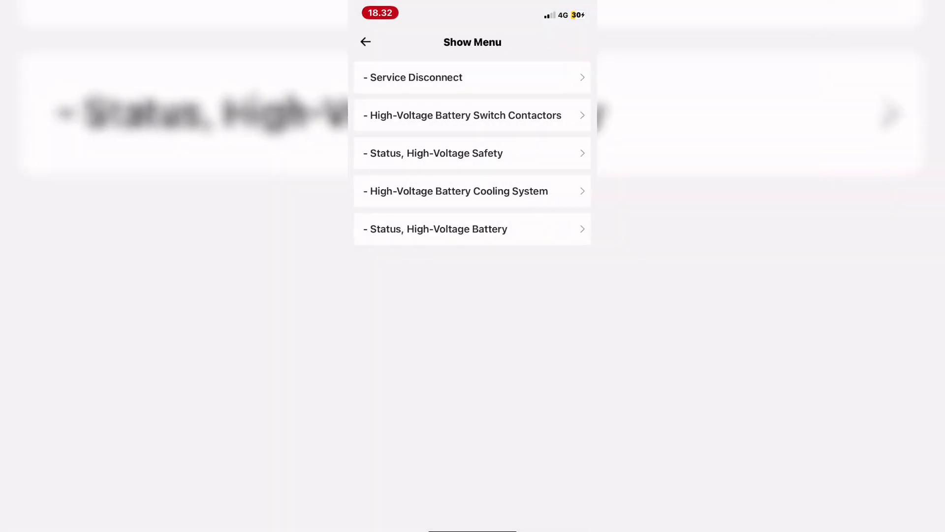
left_click(472, 228)
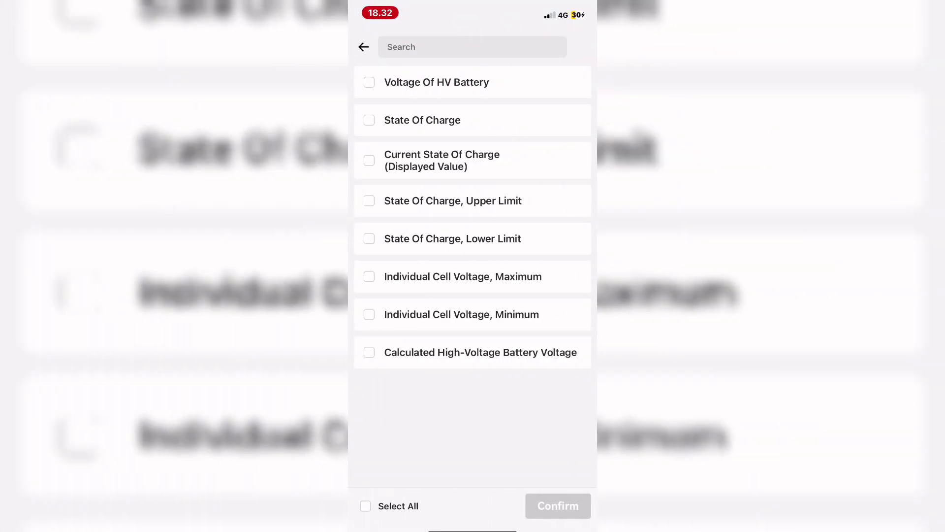
left_click(363, 47)
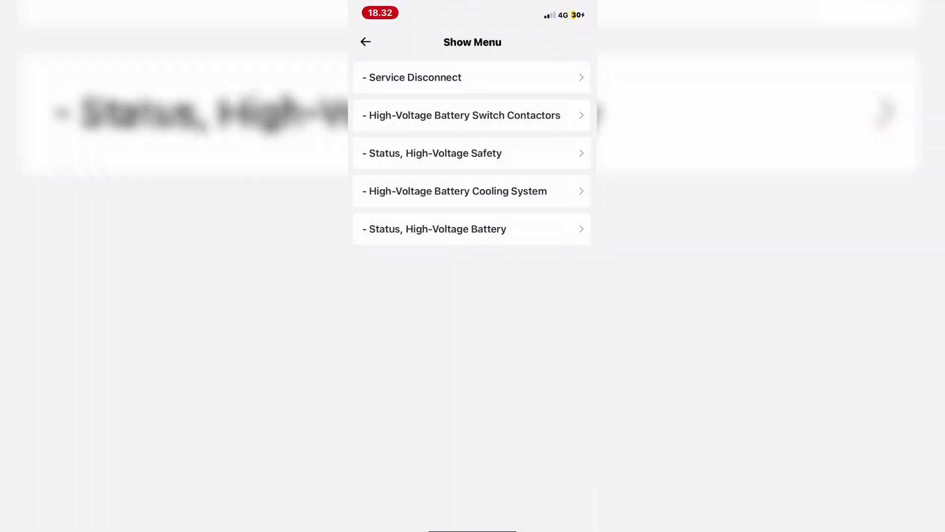
View all battery cooling readings: cells 9–13.78 °C, circuit 10.65 °C, shut-off valve Closed
left_click(472, 191)
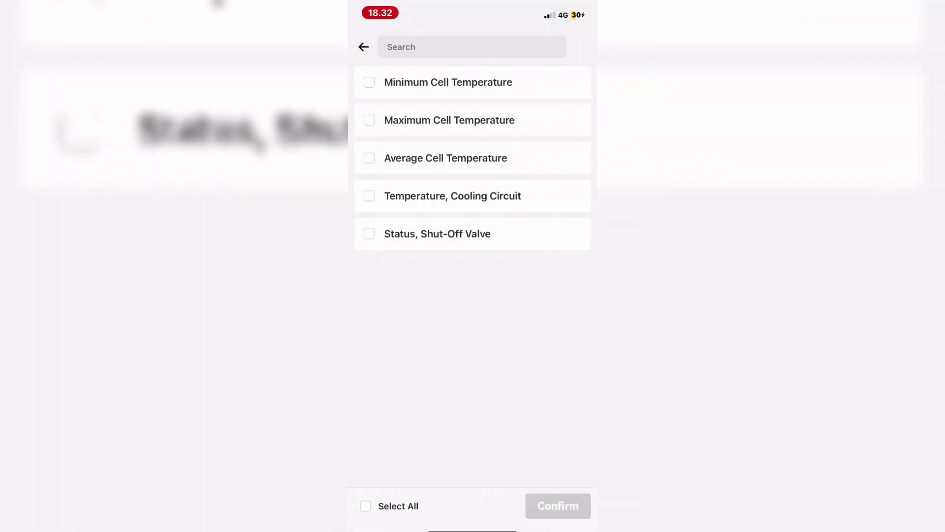
left_click(366, 507)
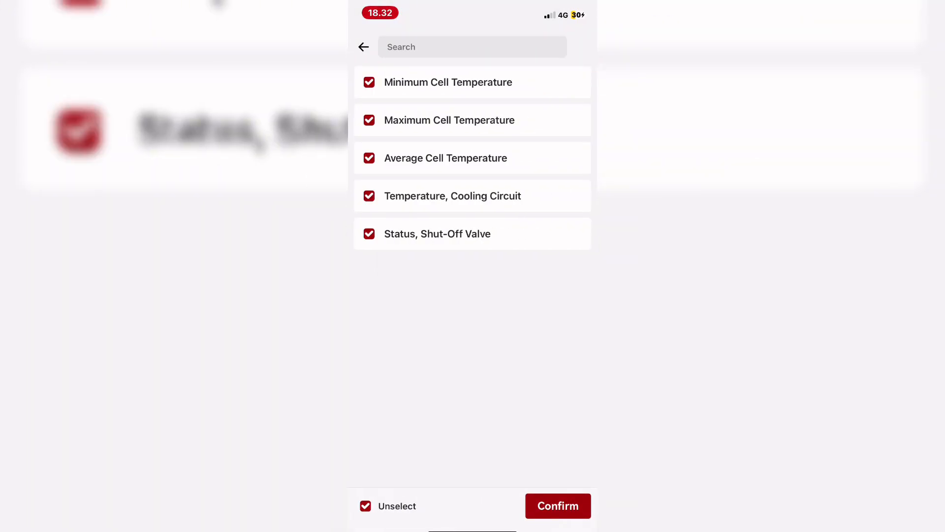
left_click(557, 505)
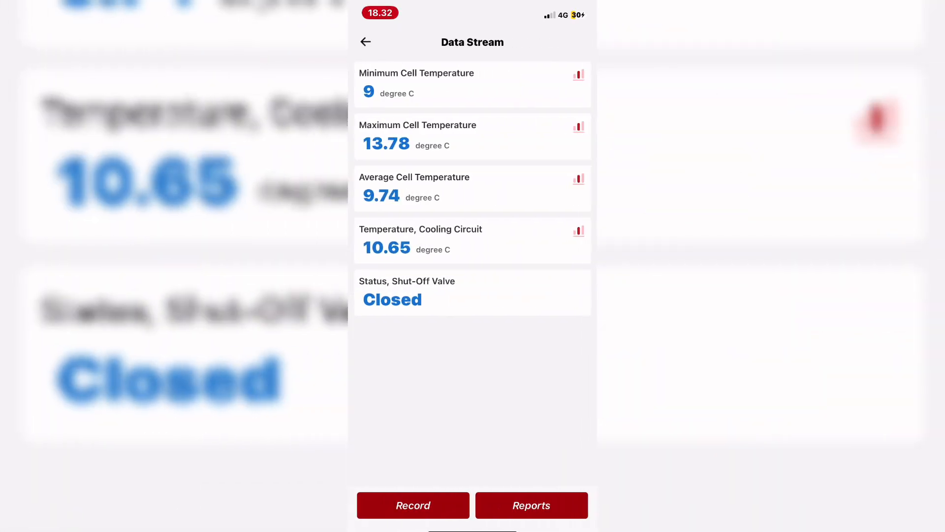
View the high-voltage safety status readings, then return to the module's function menu
left_click(412, 505)
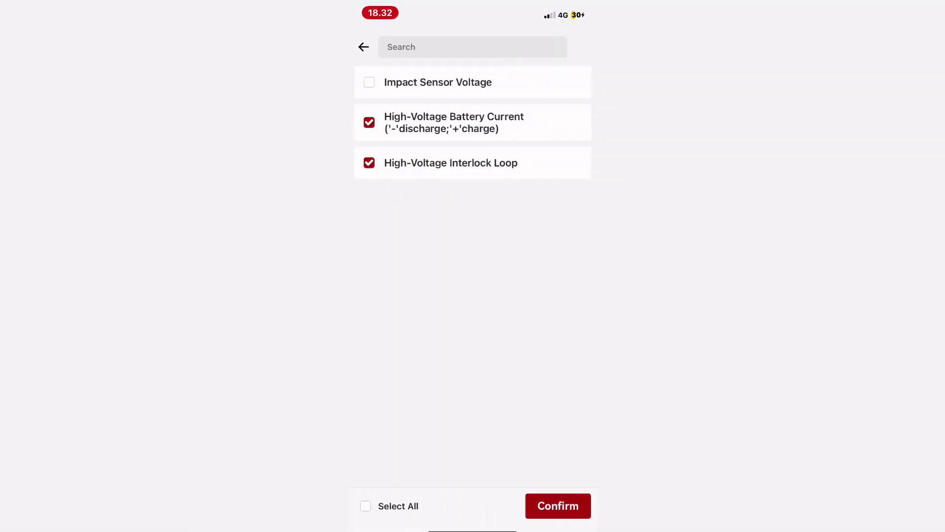
left_click(557, 505)
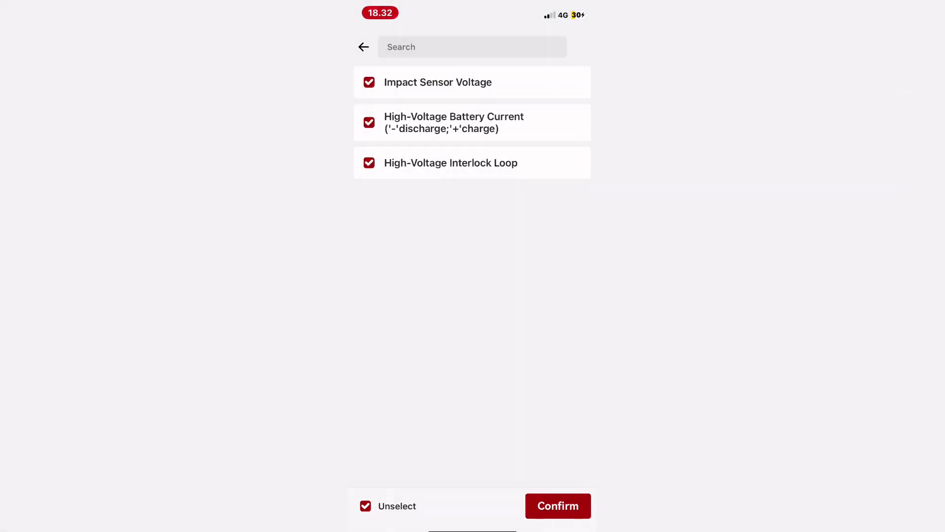
left_click(558, 507)
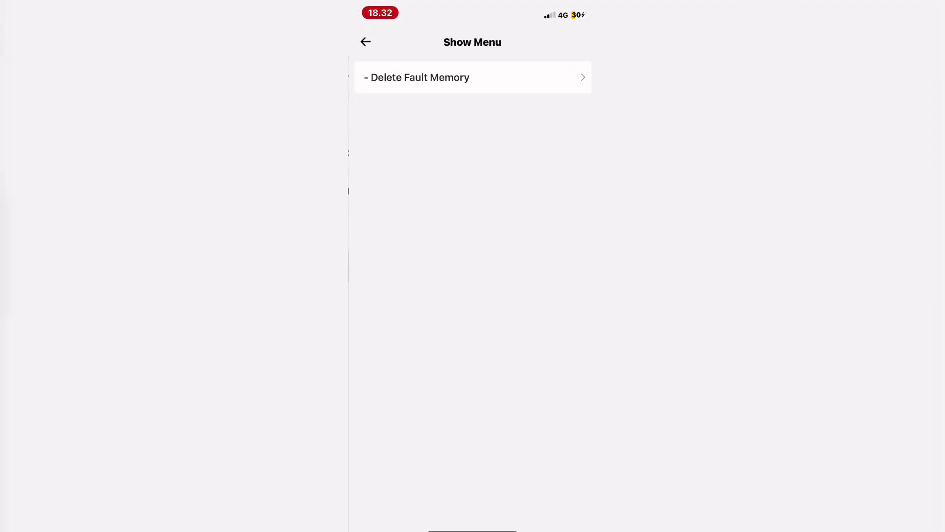
left_click(472, 77)
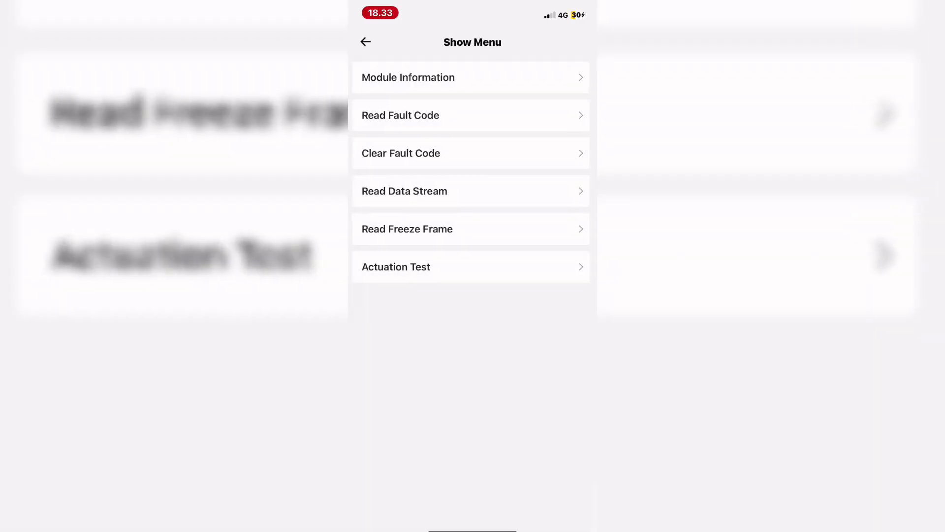
From System Selection open ZGM (Central Gateway Module) and its Read Data Stream
left_click(366, 42)
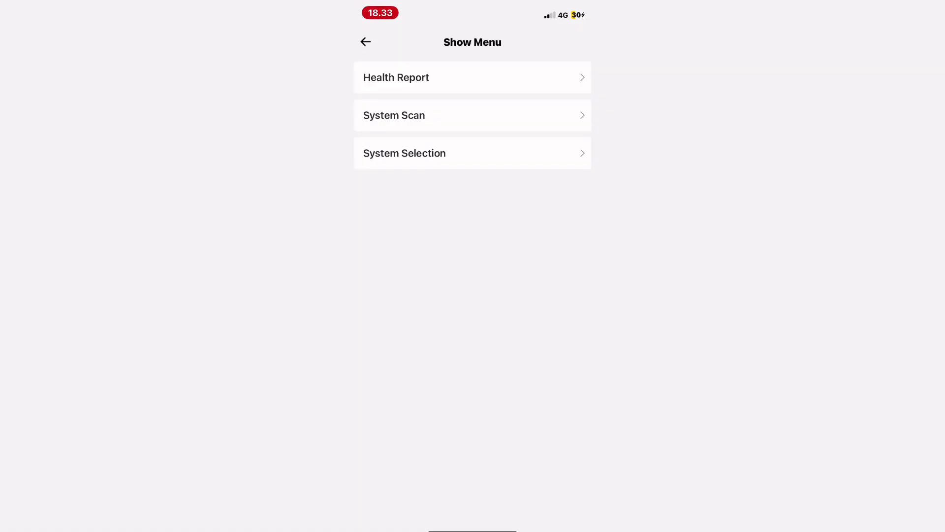
left_click(471, 153)
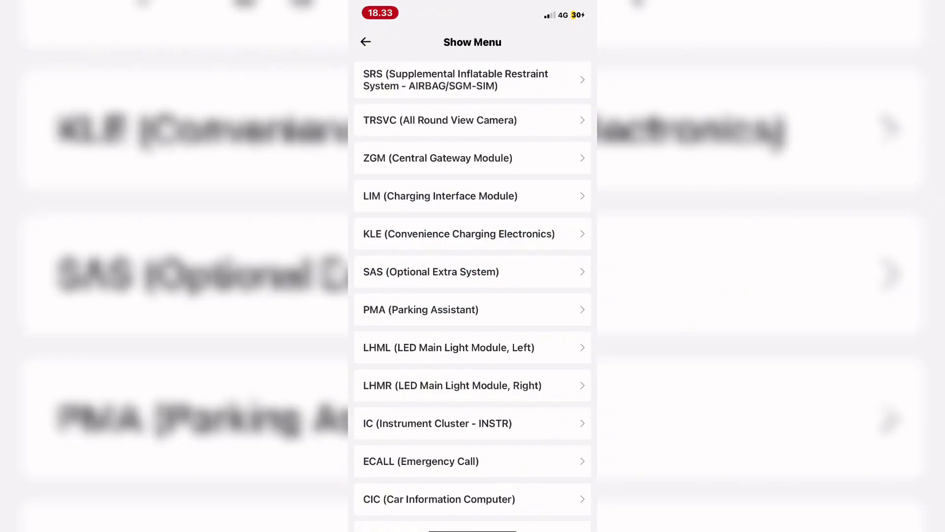
scroll("up", 3)
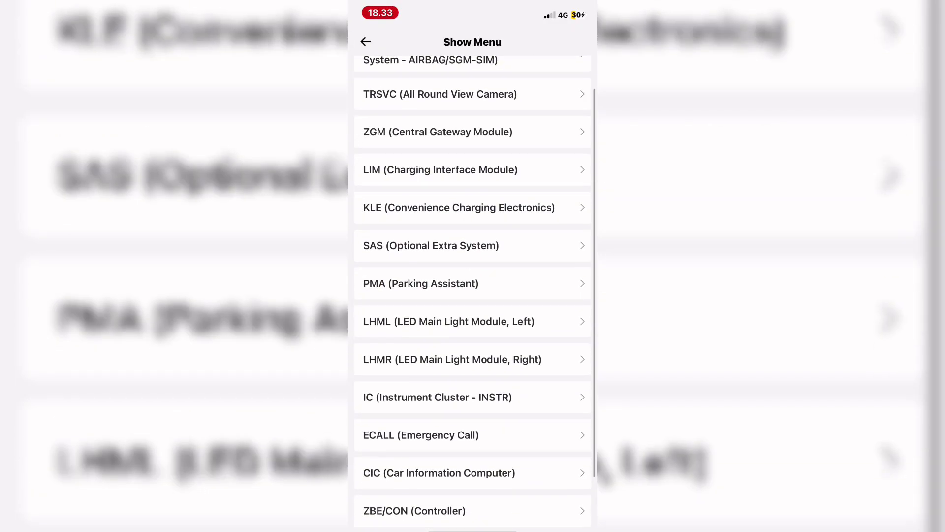
left_click(460, 131)
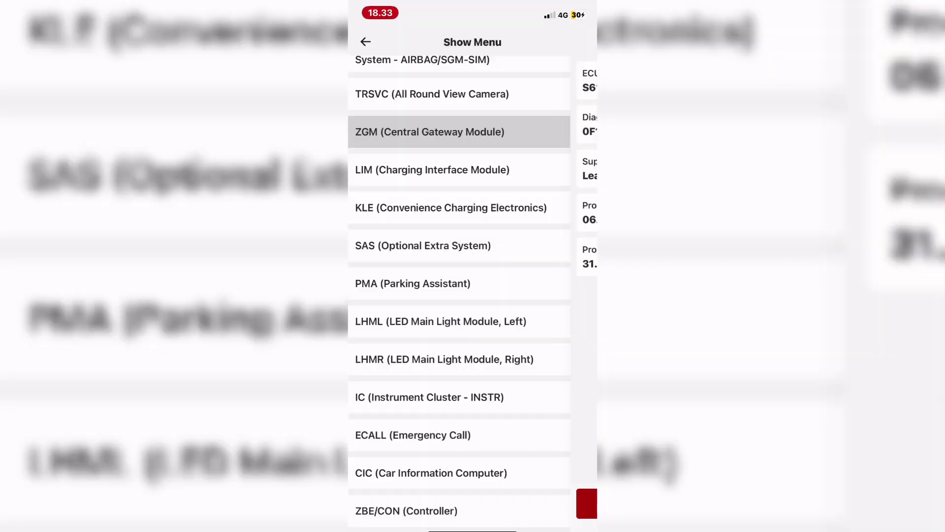
left_click(430, 131)
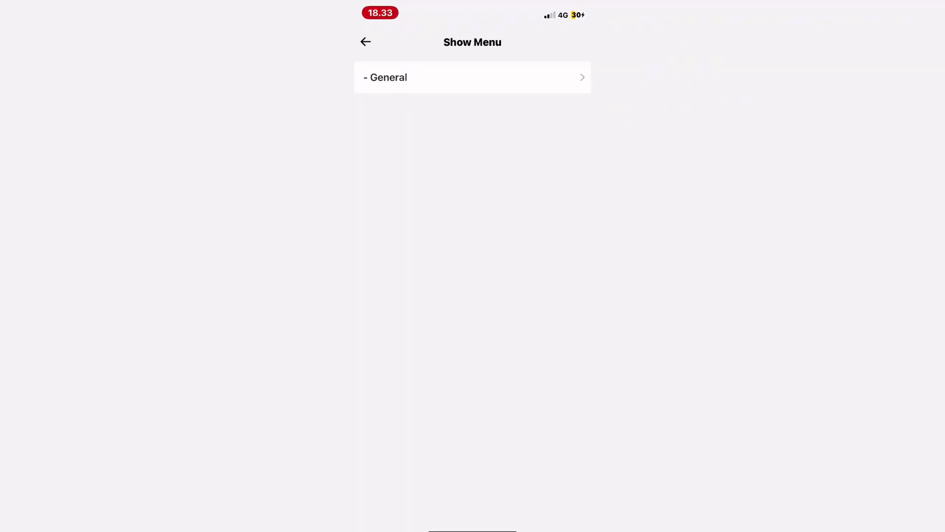
View all gateway General readings (model code, paint code, system time), then enter the charging module's data stream
left_click(472, 76)
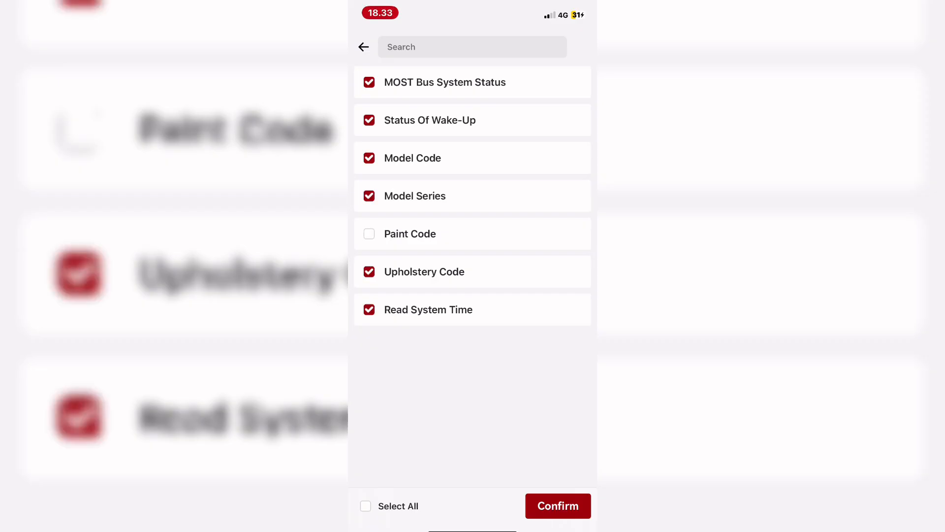
left_click(558, 506)
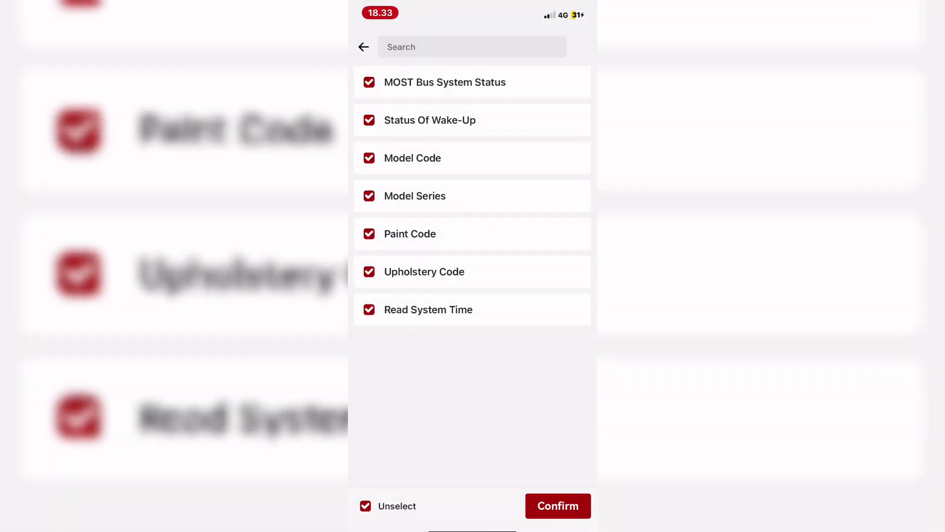
left_click(557, 506)
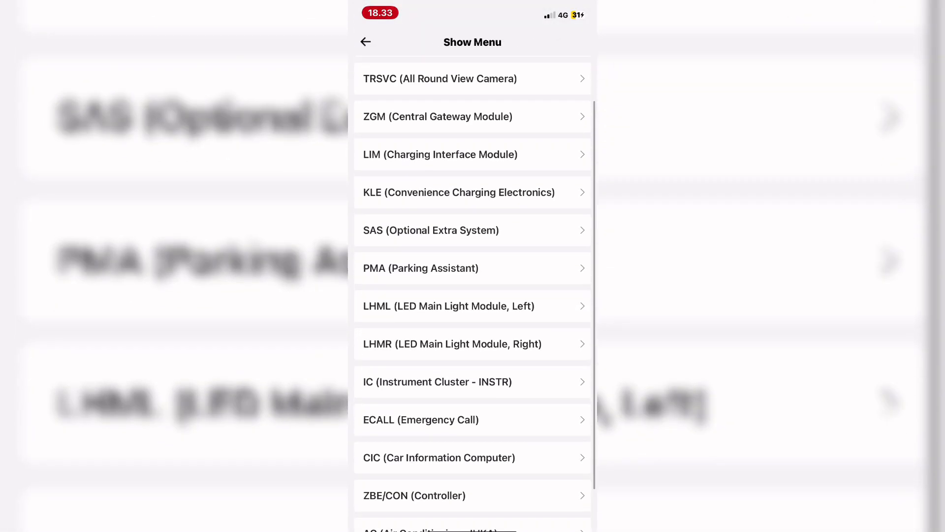
left_click(472, 154)
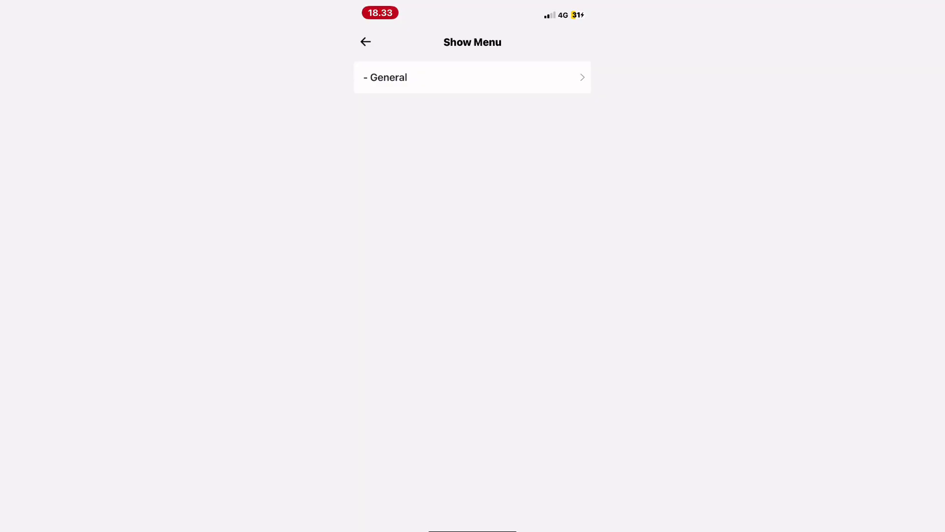
Choose the charging module's General readings such as Charging Readiness and Status Of Charging Flap
left_click(471, 76)
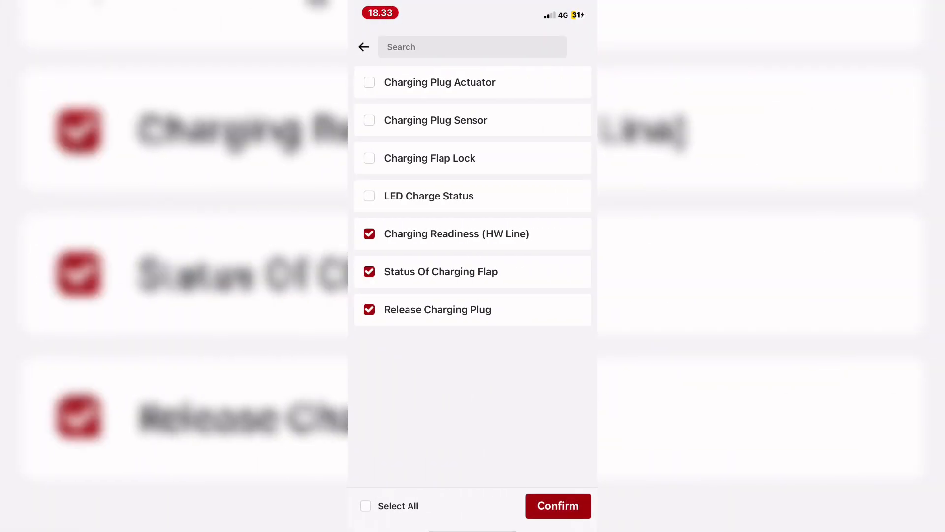
left_click(557, 506)
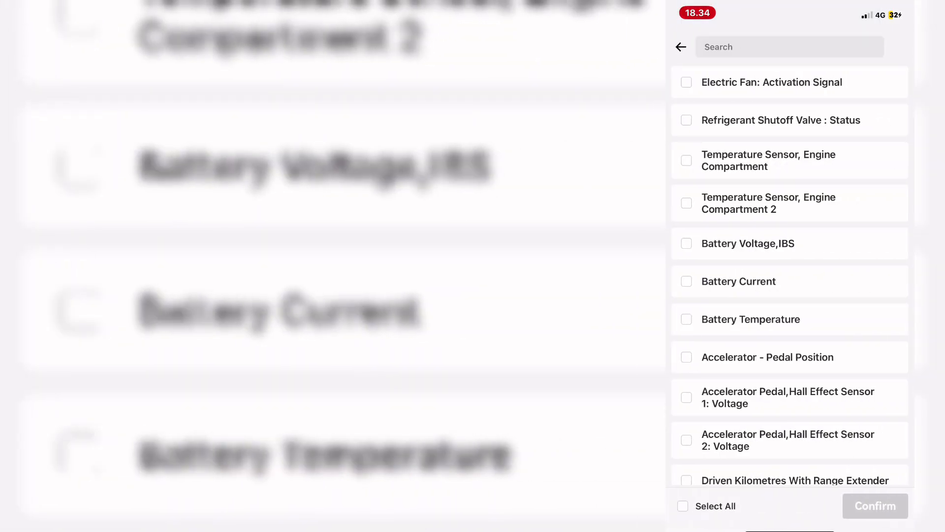
Display live engine data: fan signal 7.40%, battery 14.71 V, -0.80 A, 12 °C, pedal 0%
scroll("up", 3)
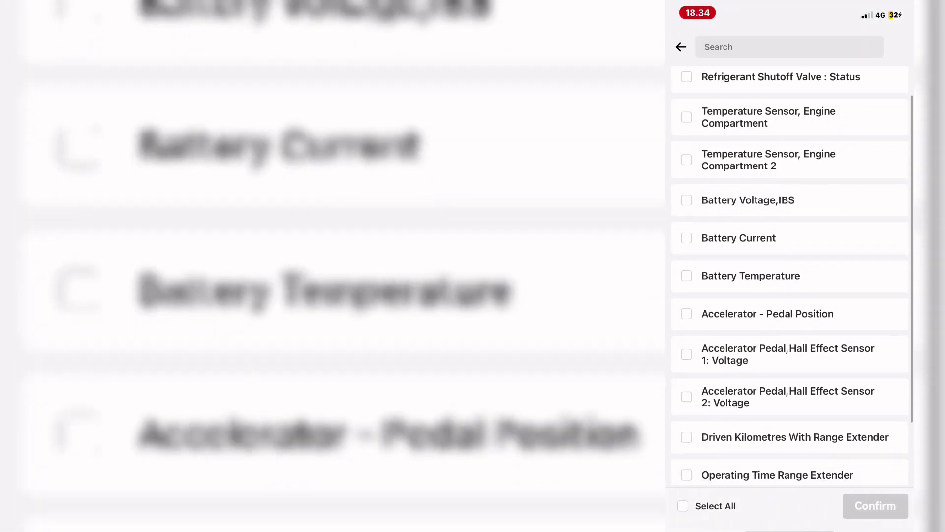
scroll("down", 3)
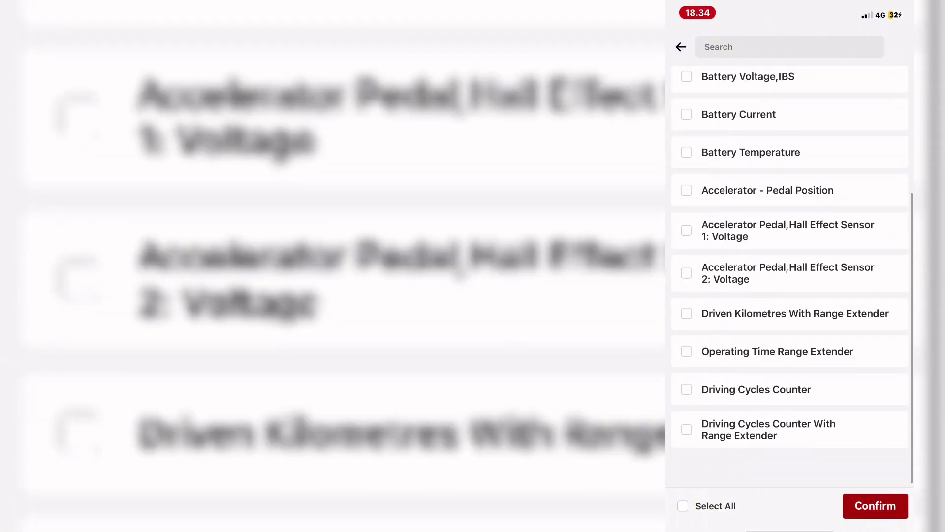
left_click(874, 506)
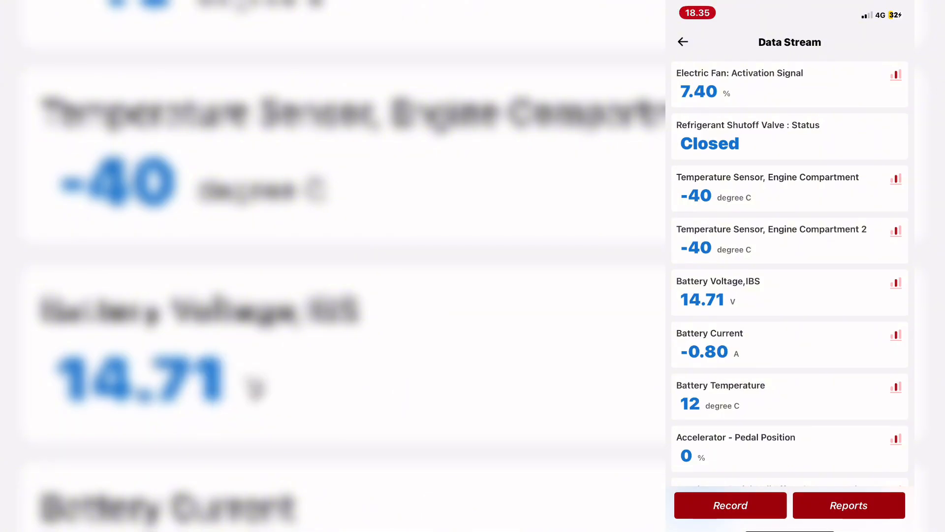
scroll("up", 3)
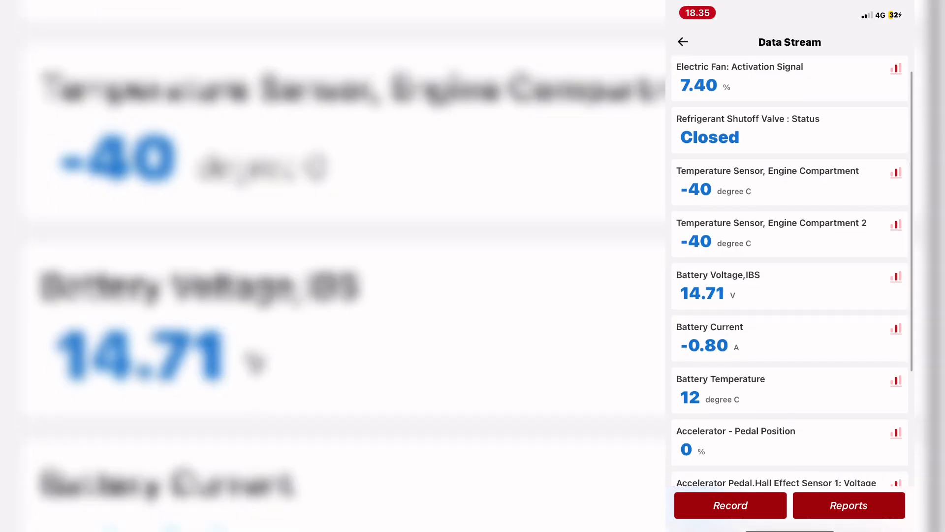
scroll("down", 3)
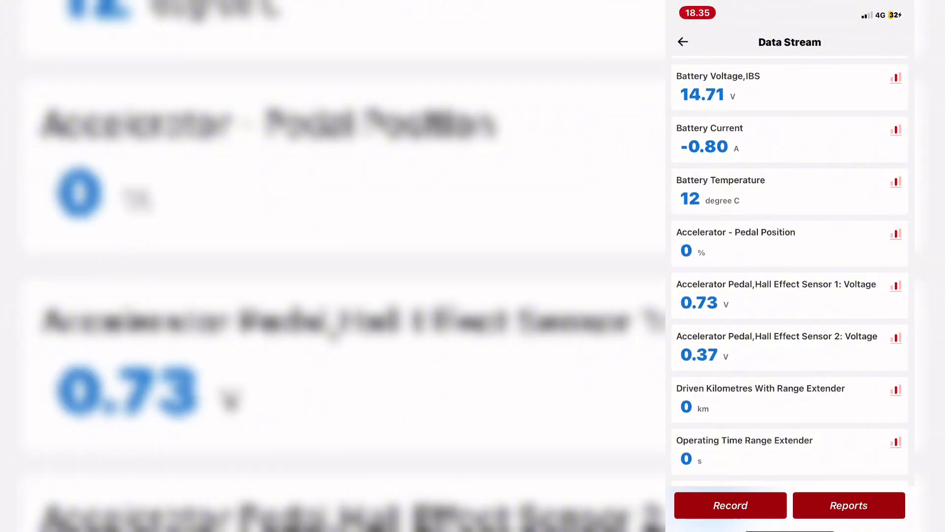
scroll("down", 3)
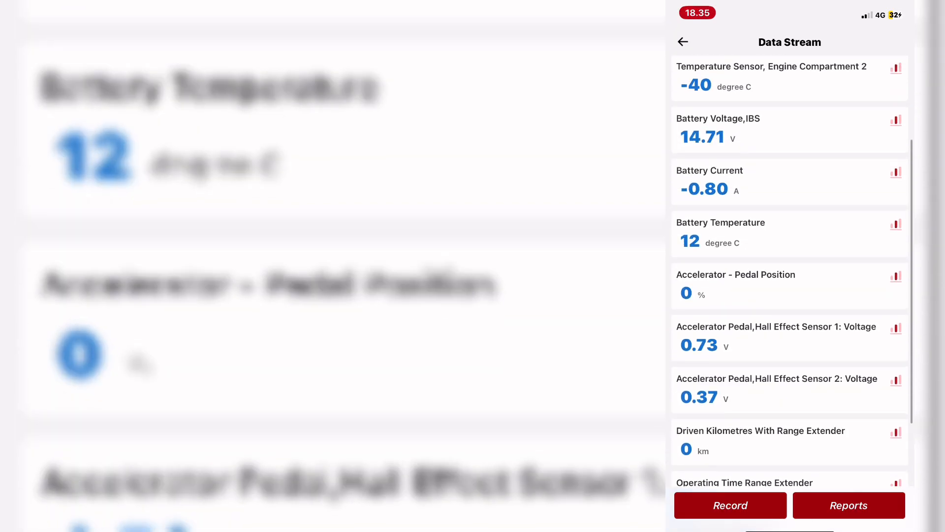
scroll("up", 3)
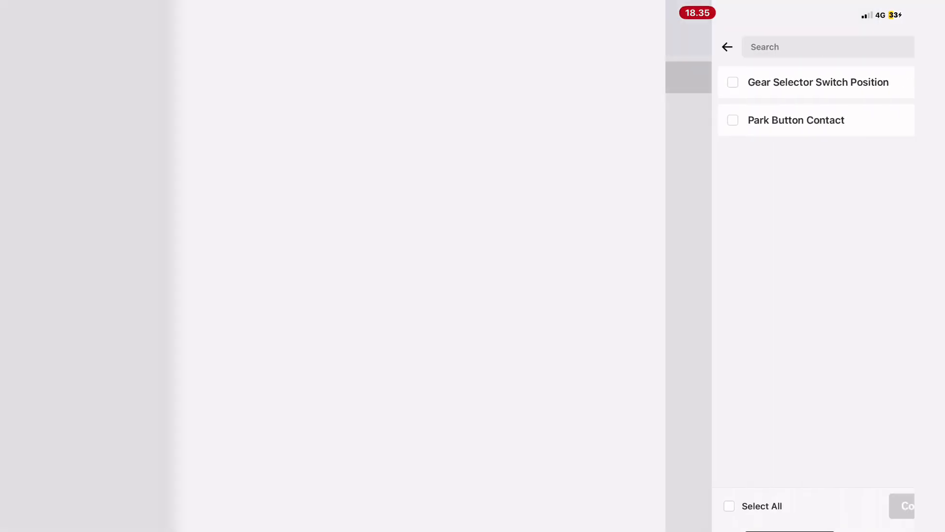
Select and view Gear Selector Switch Position and Park Button Contact readings
left_click(907, 505)
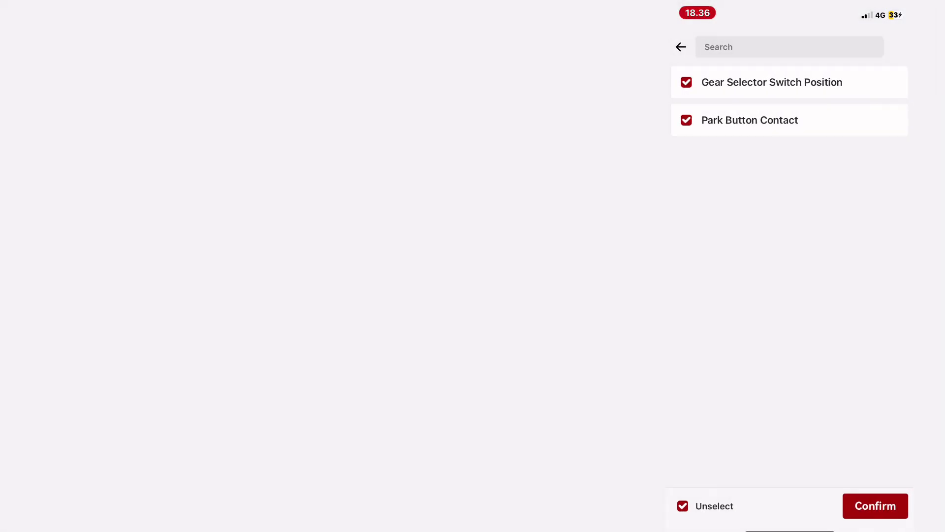
left_click(874, 505)
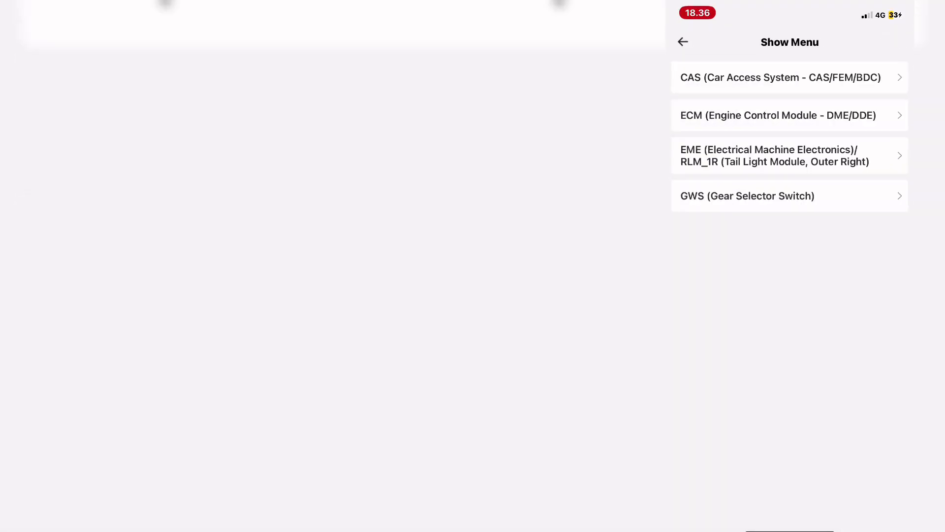